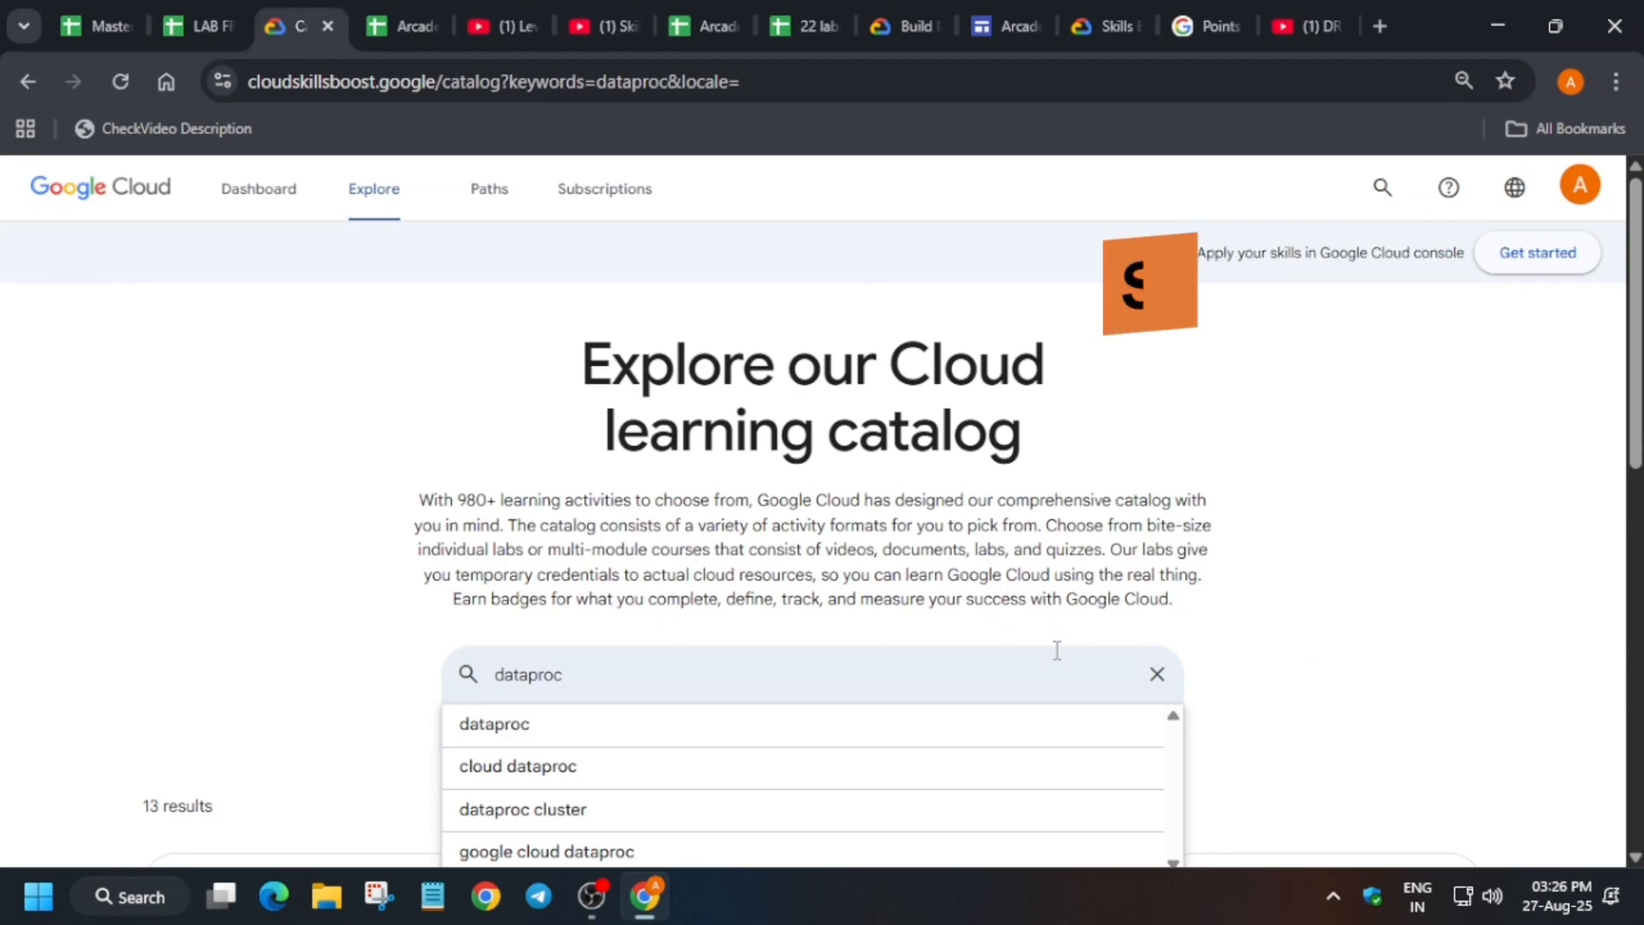
- Open the Dataproc: Qwik Start - Console lab from the 13 Dataproc catalog results
{"action": "scroll", "scroll_direction": "down", "scroll_amount": 3}
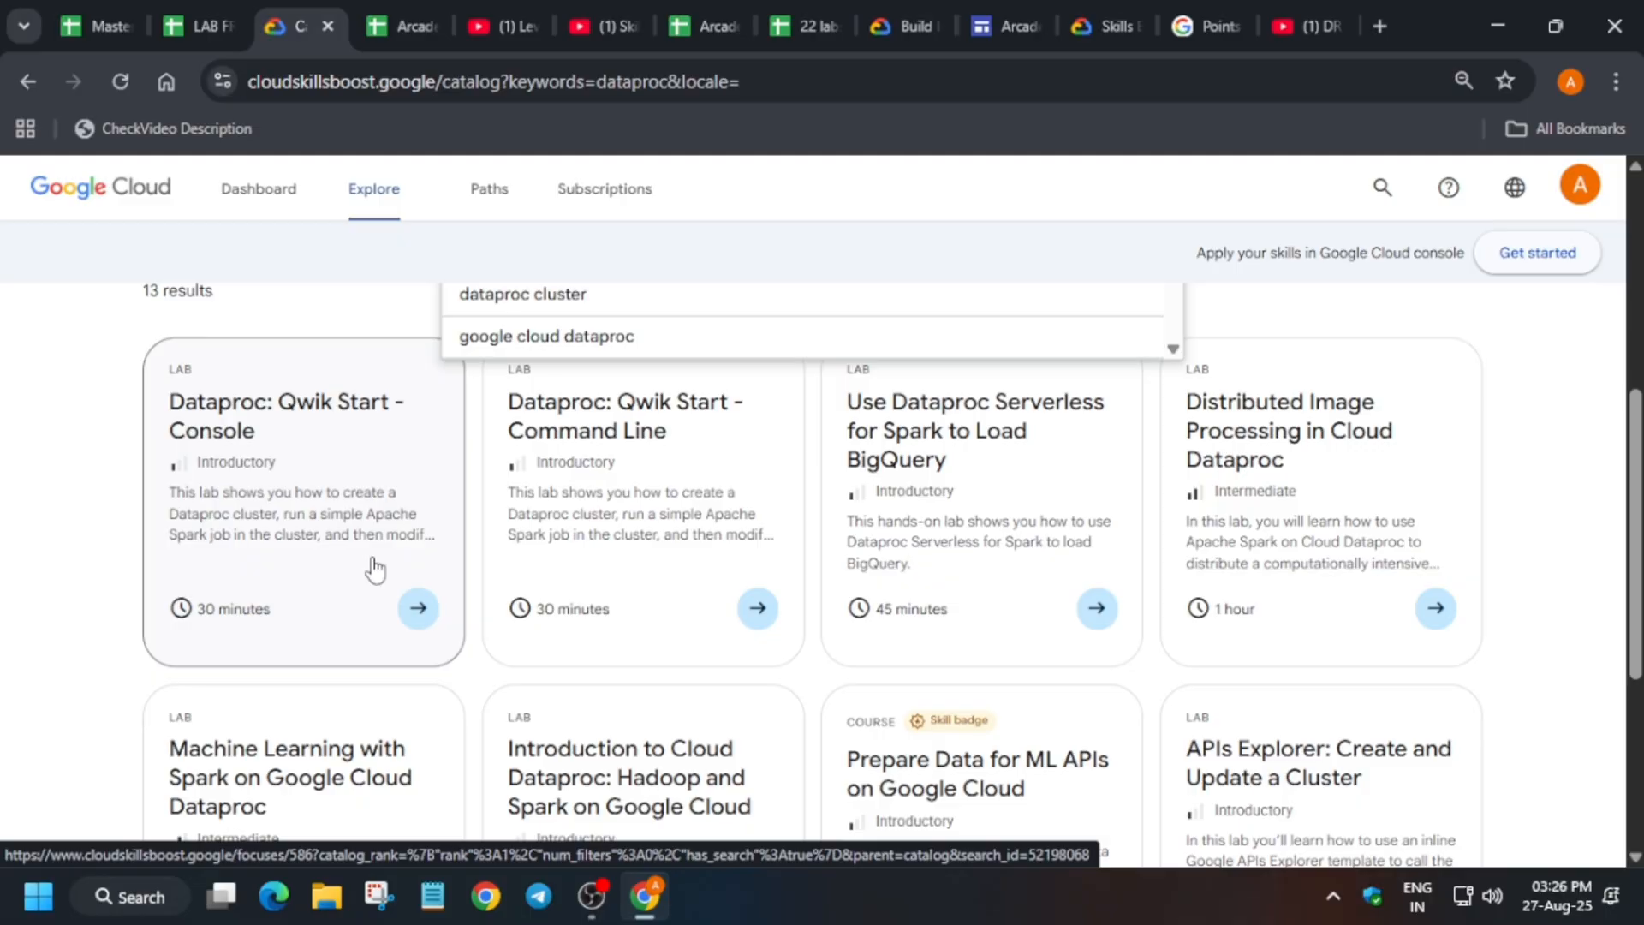
{"action": "left_click", "coordinate": [419, 609]}
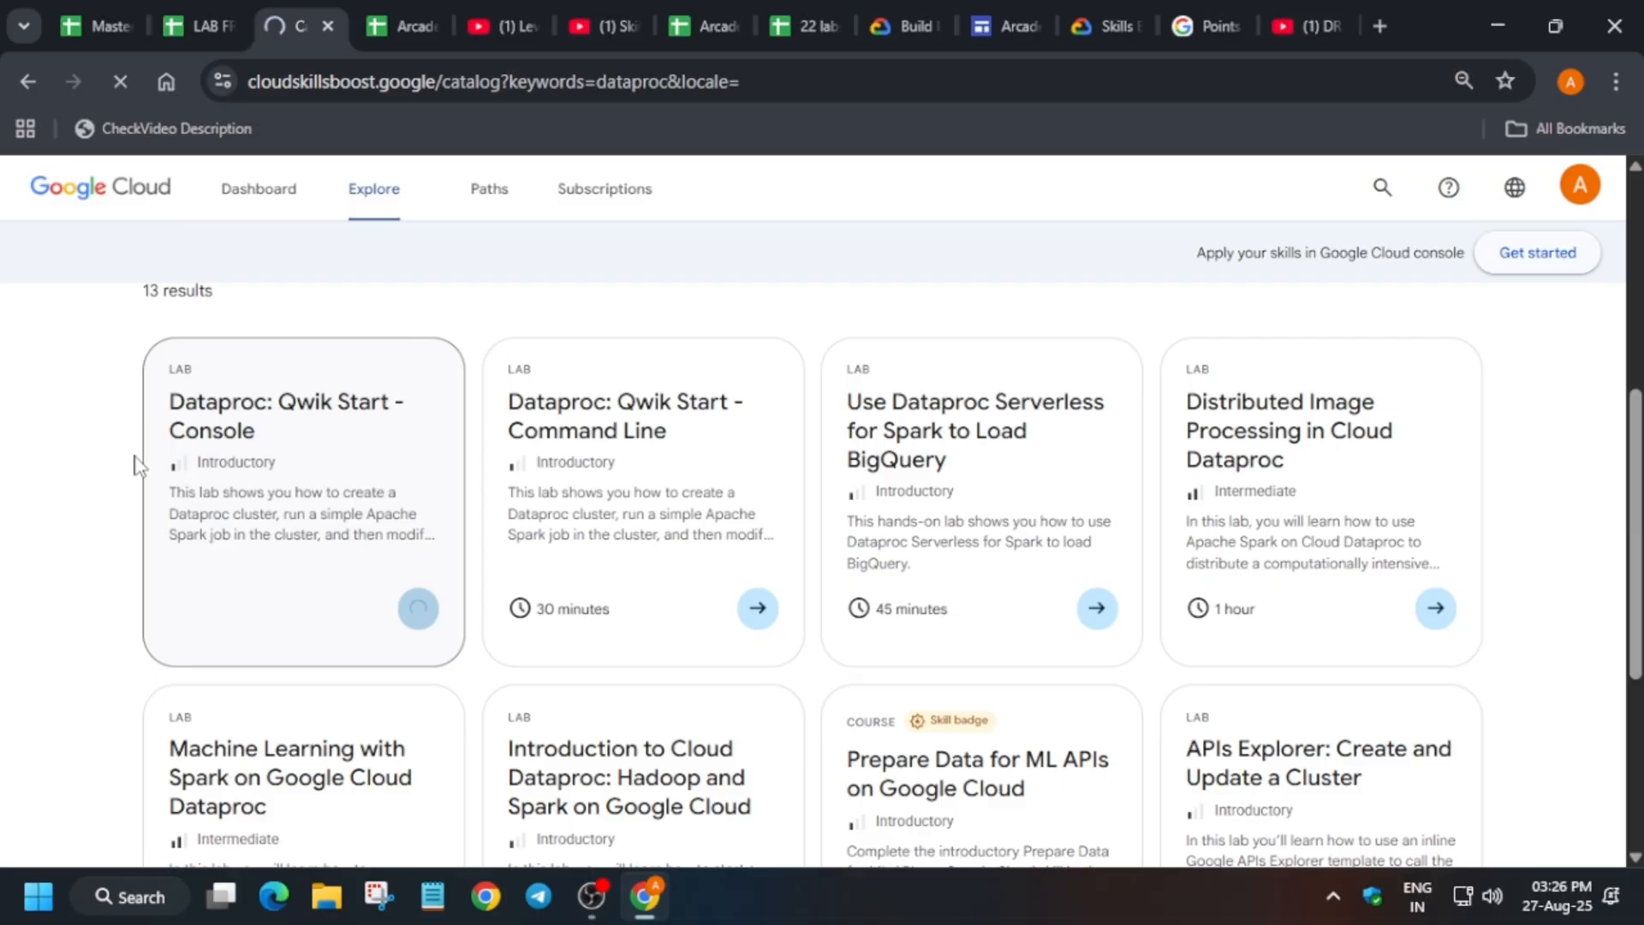
{"action": "mouse_move", "coordinate": [197, 488]}
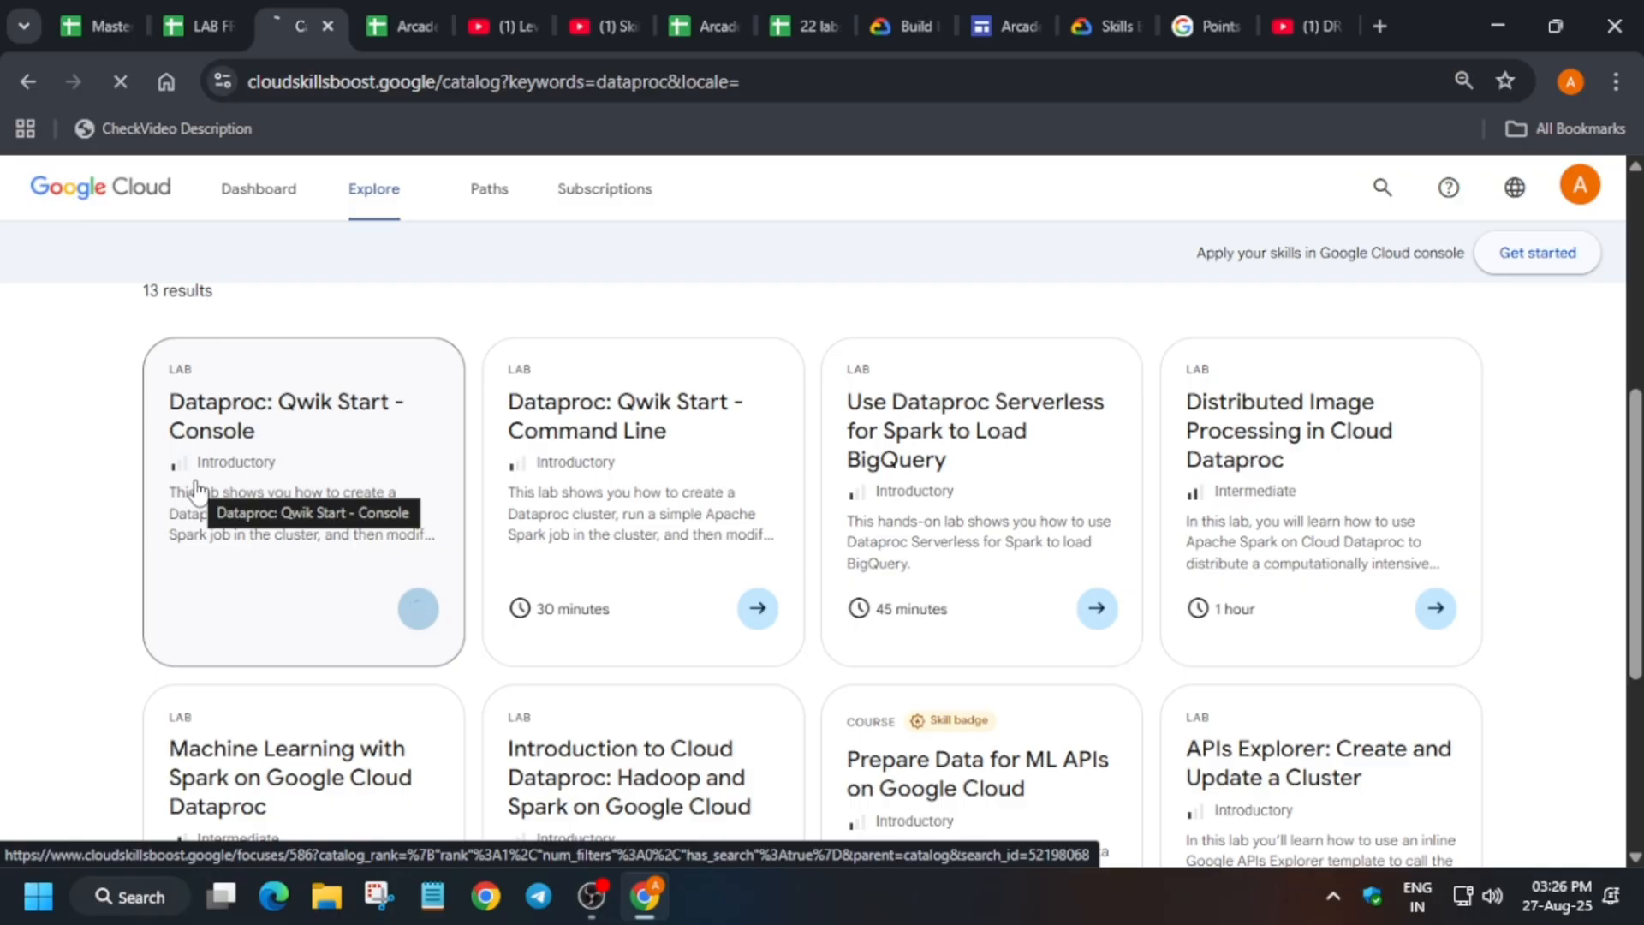
{"action": "left_click", "coordinate": [286, 415]}
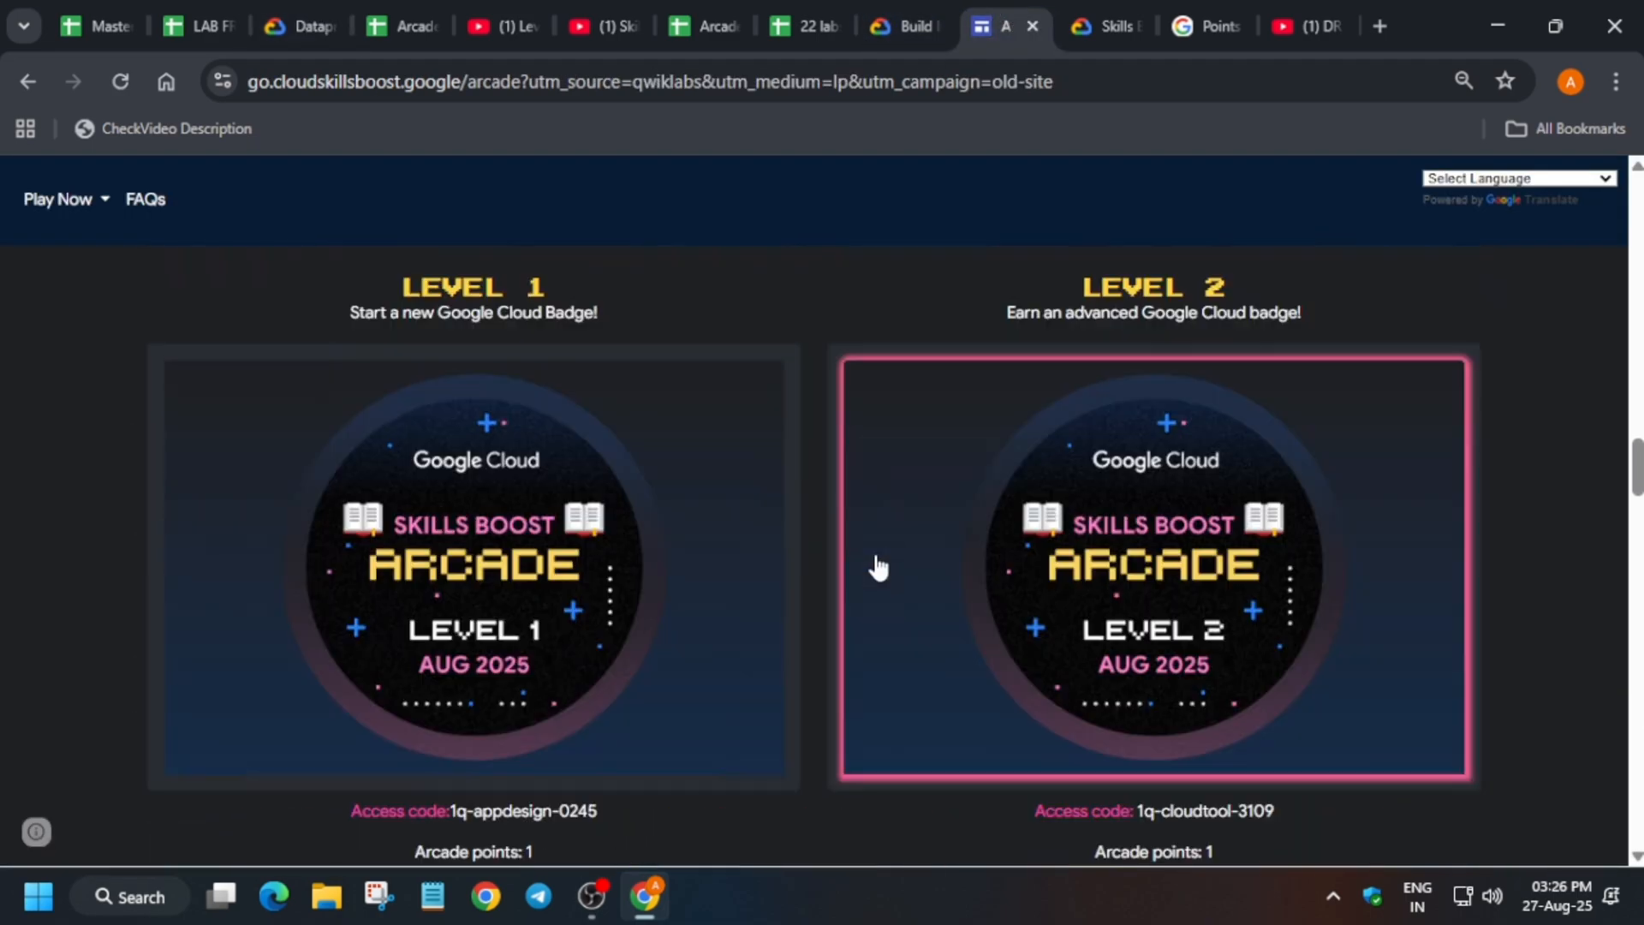
- Start the Level 2 game on the Arcade page to reach Base Camp August 2025
{"action": "scroll", "scroll_direction": "down", "scroll_amount": 3}
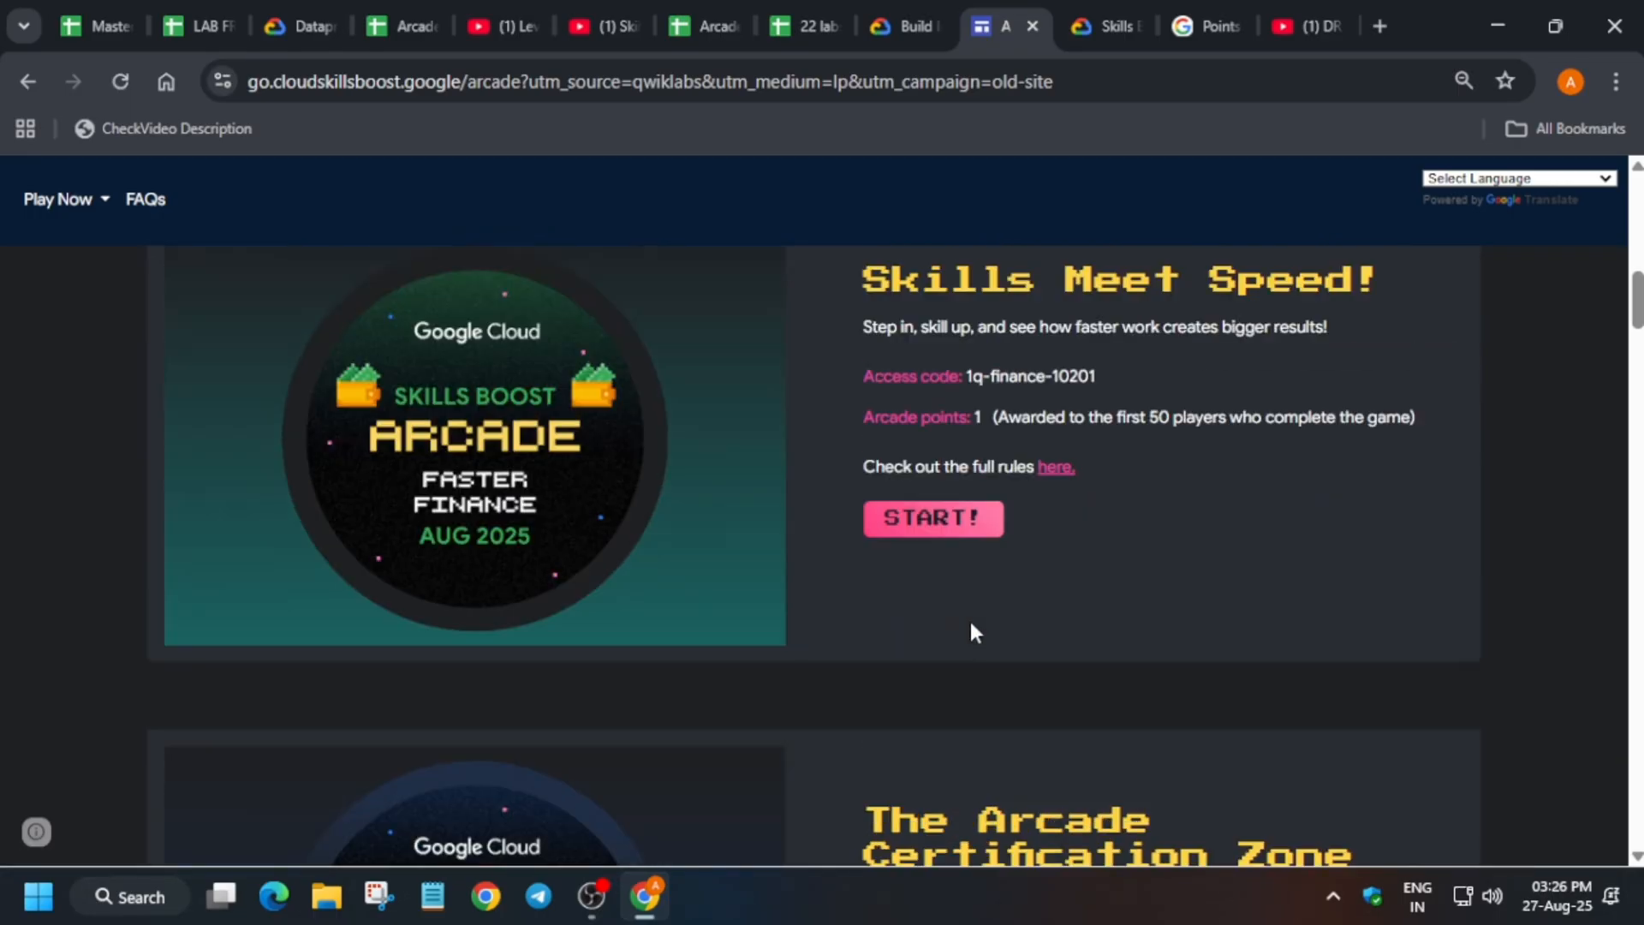
{"action": "scroll", "scroll_direction": "down", "scroll_amount": 3}
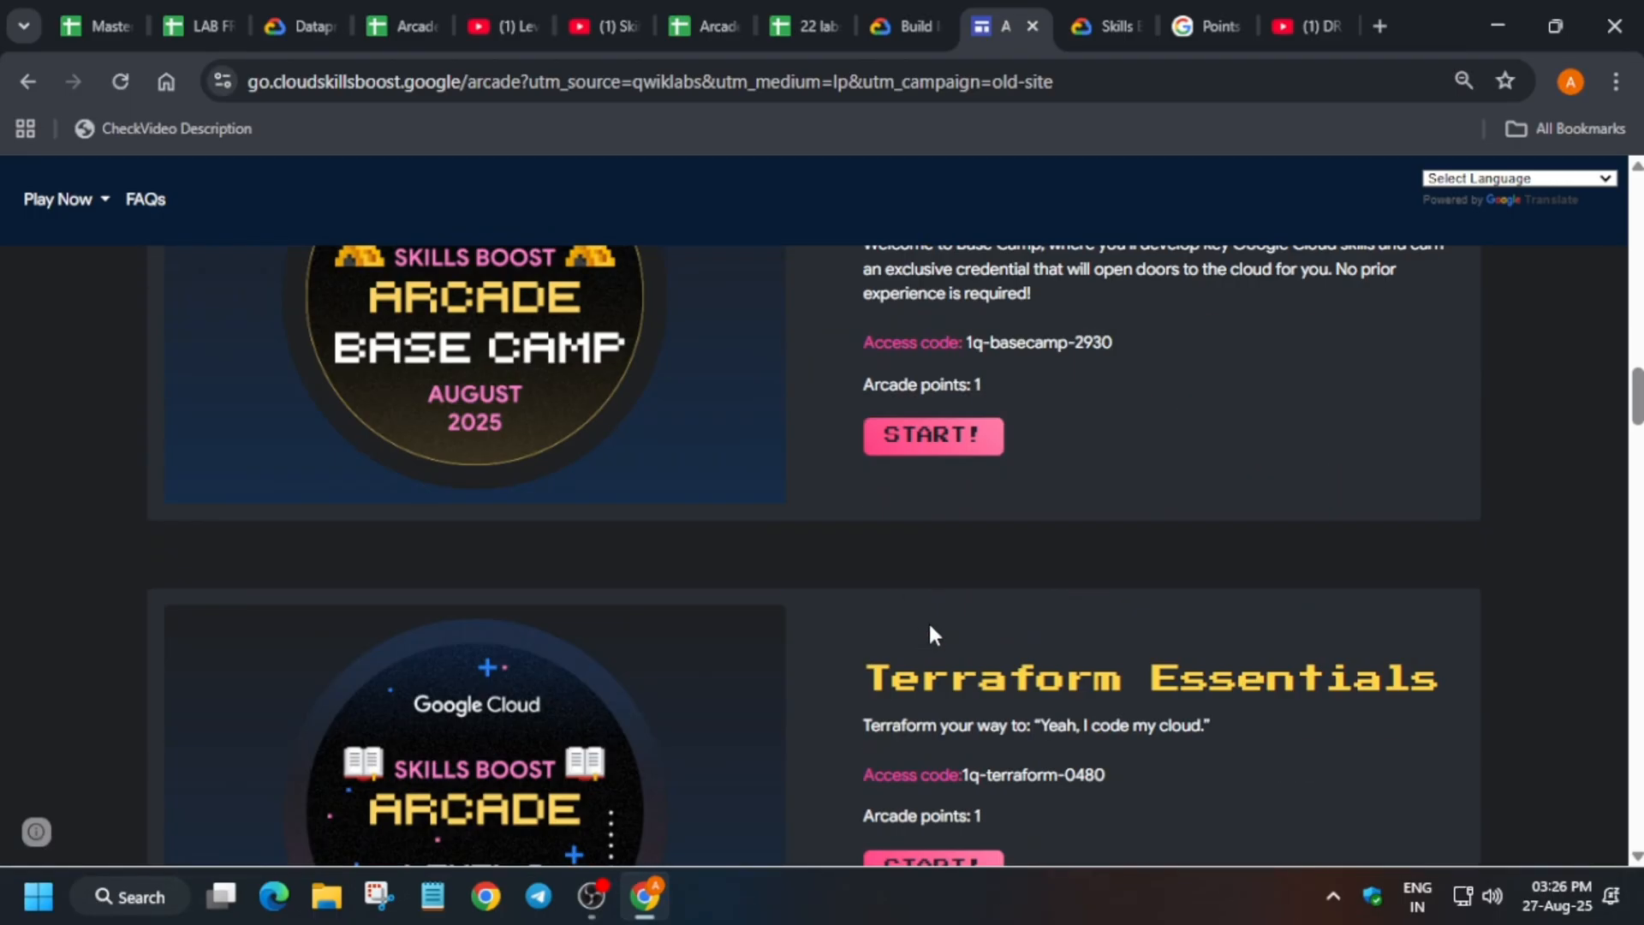
{"action": "scroll", "scroll_direction": "down", "scroll_amount": 3}
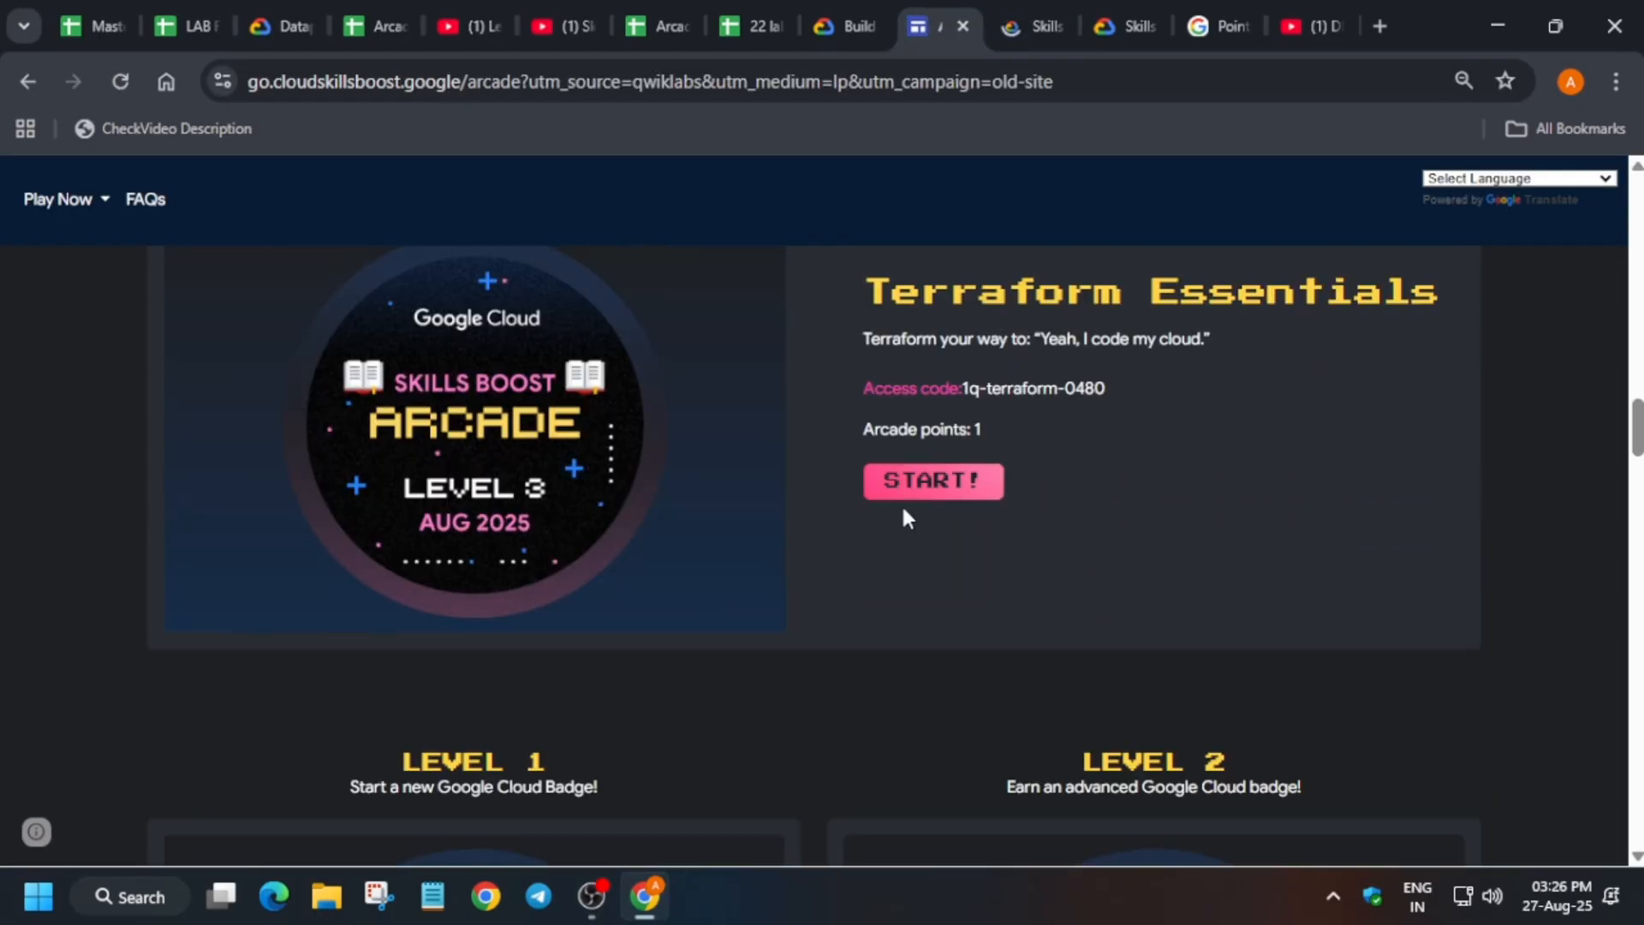
{"action": "scroll", "scroll_direction": "down", "scroll_amount": 3}
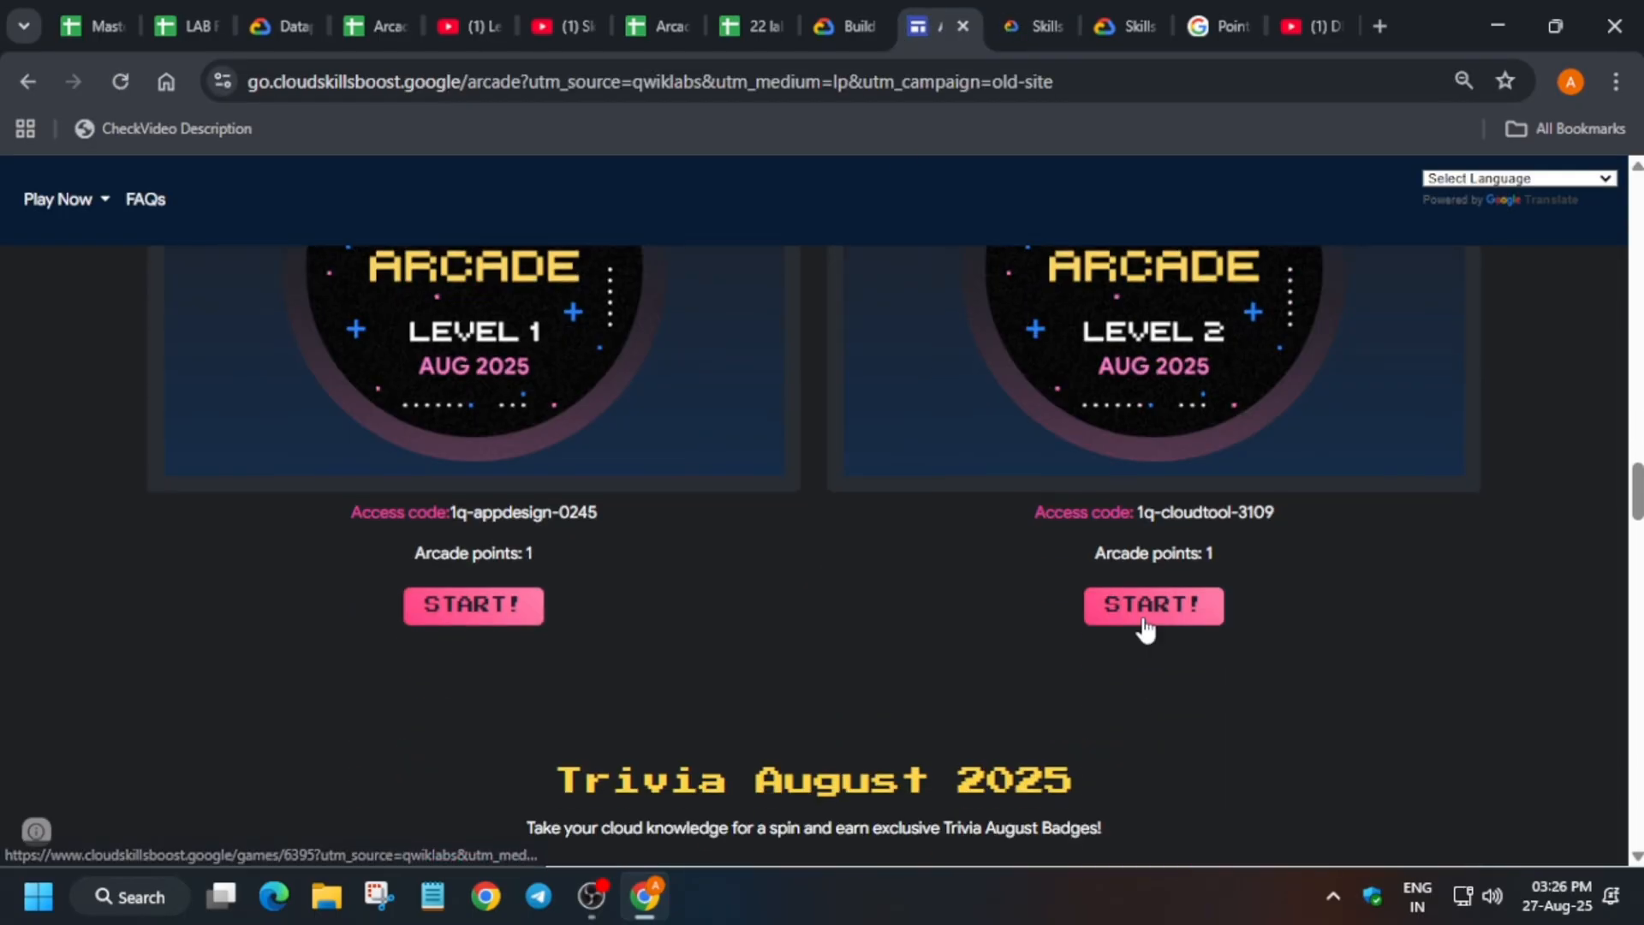
{"action": "left_click", "coordinate": [1154, 606]}
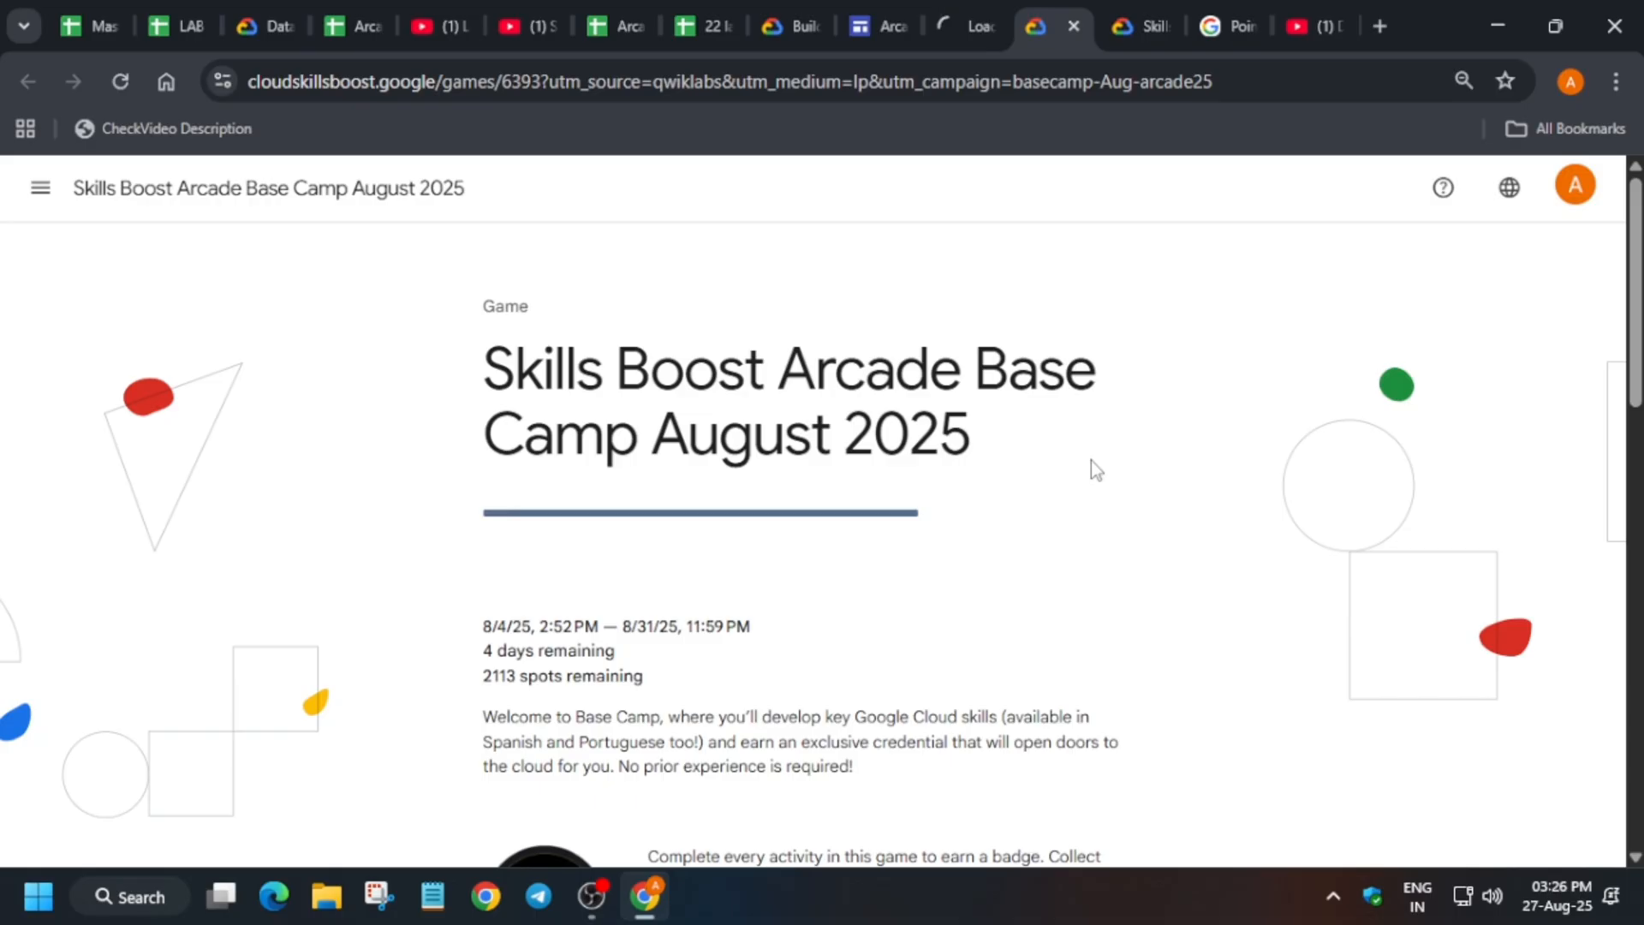
- Browse the Level 2: Building with Cloud Tools labs, then view the Terraform Essentials playlist
{"action": "scroll", "scroll_direction": "down", "scroll_amount": 3}
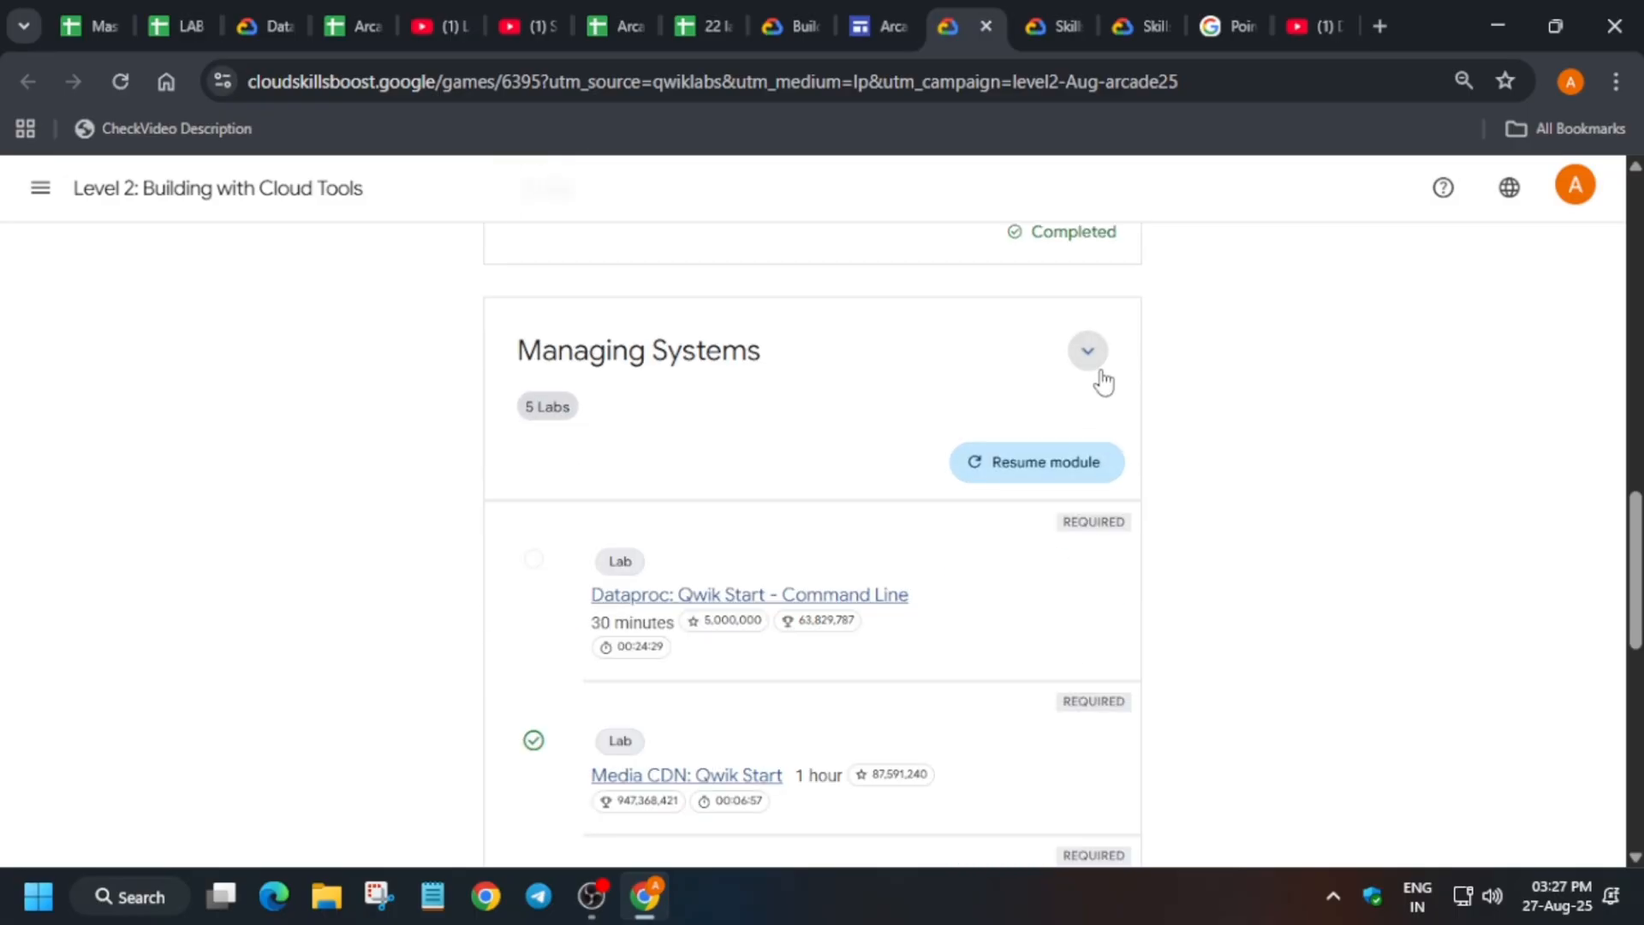
{"action": "scroll", "scroll_direction": "down", "scroll_amount": 3}
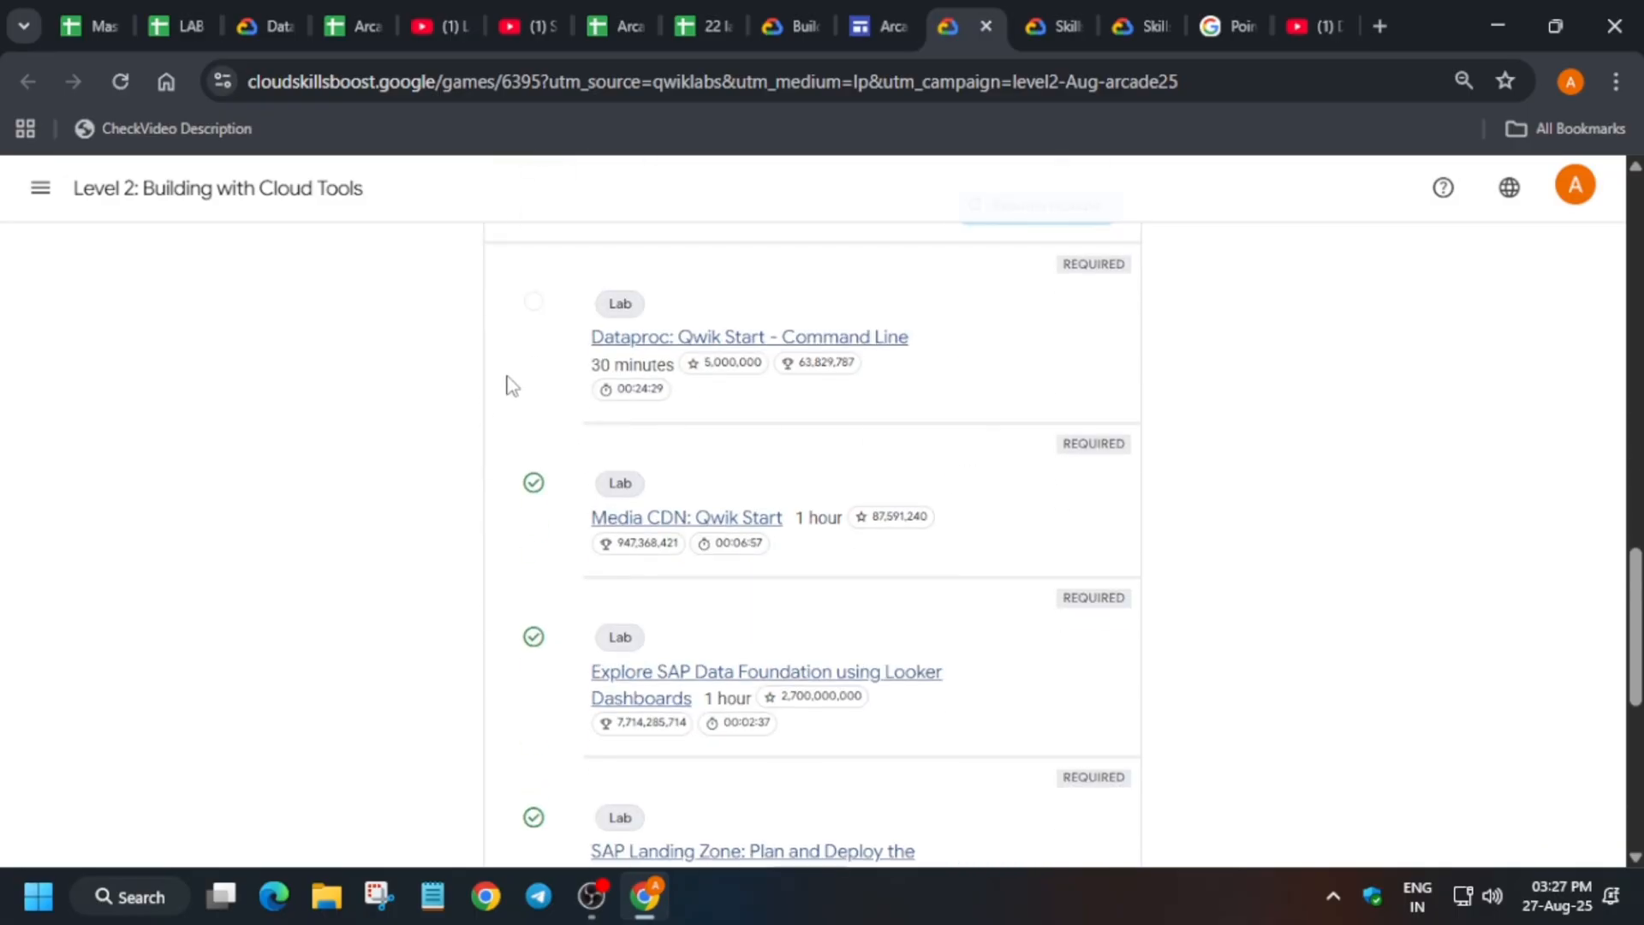
{"action": "scroll", "scroll_direction": "down", "scroll_amount": 3}
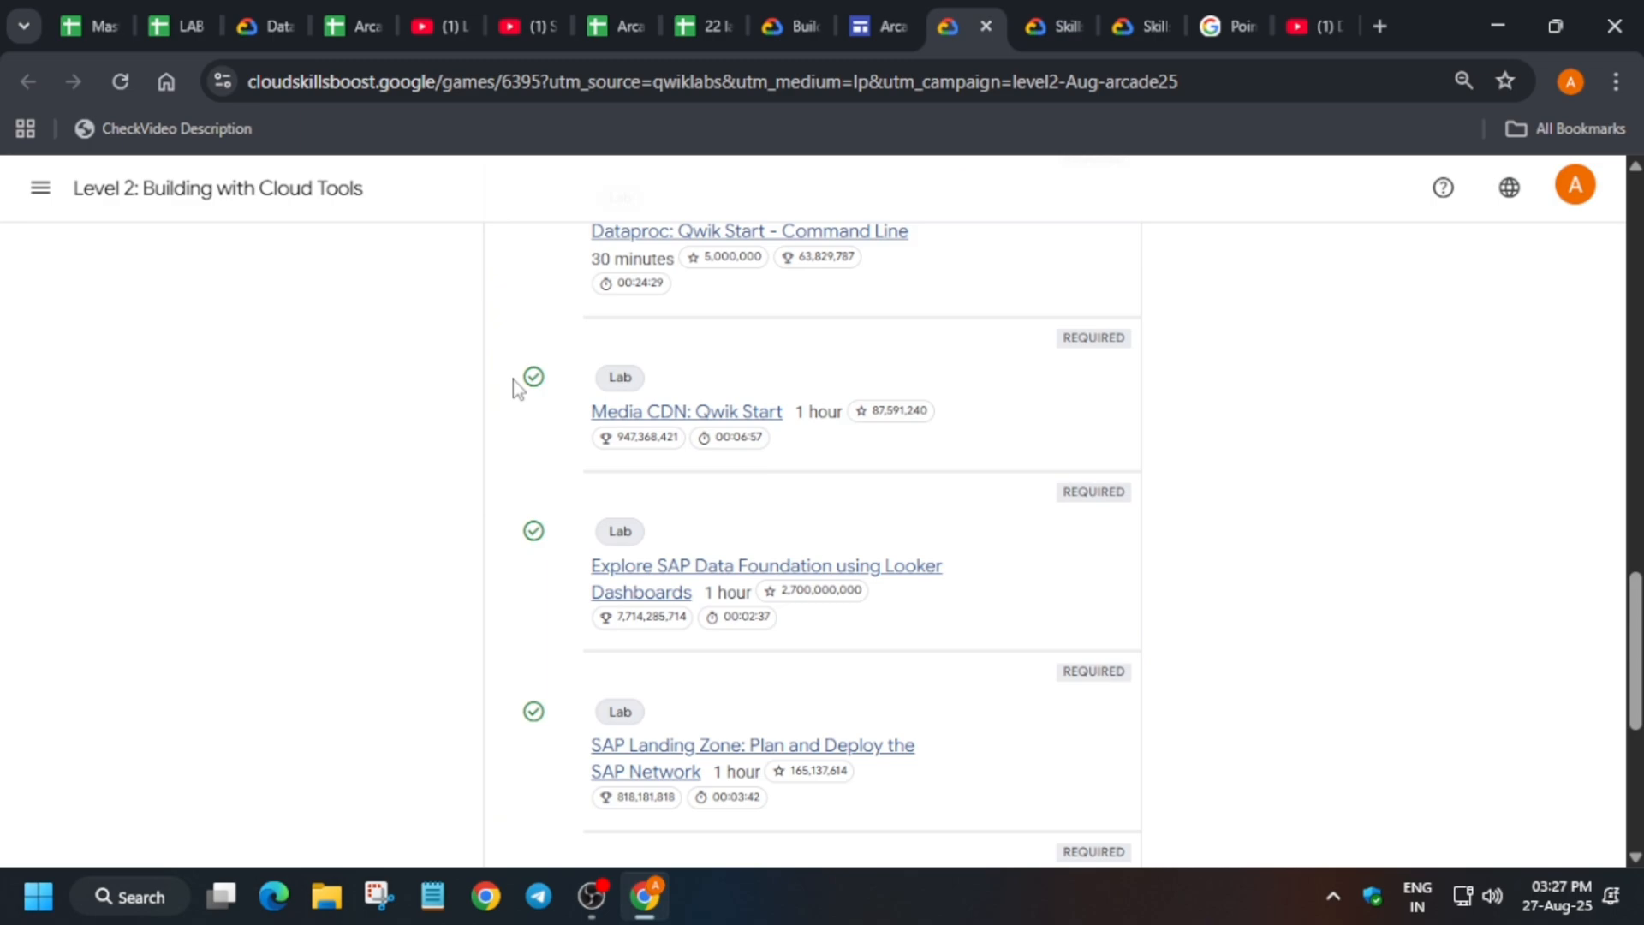
{"action": "scroll", "scroll_direction": "down", "scroll_amount": 3}
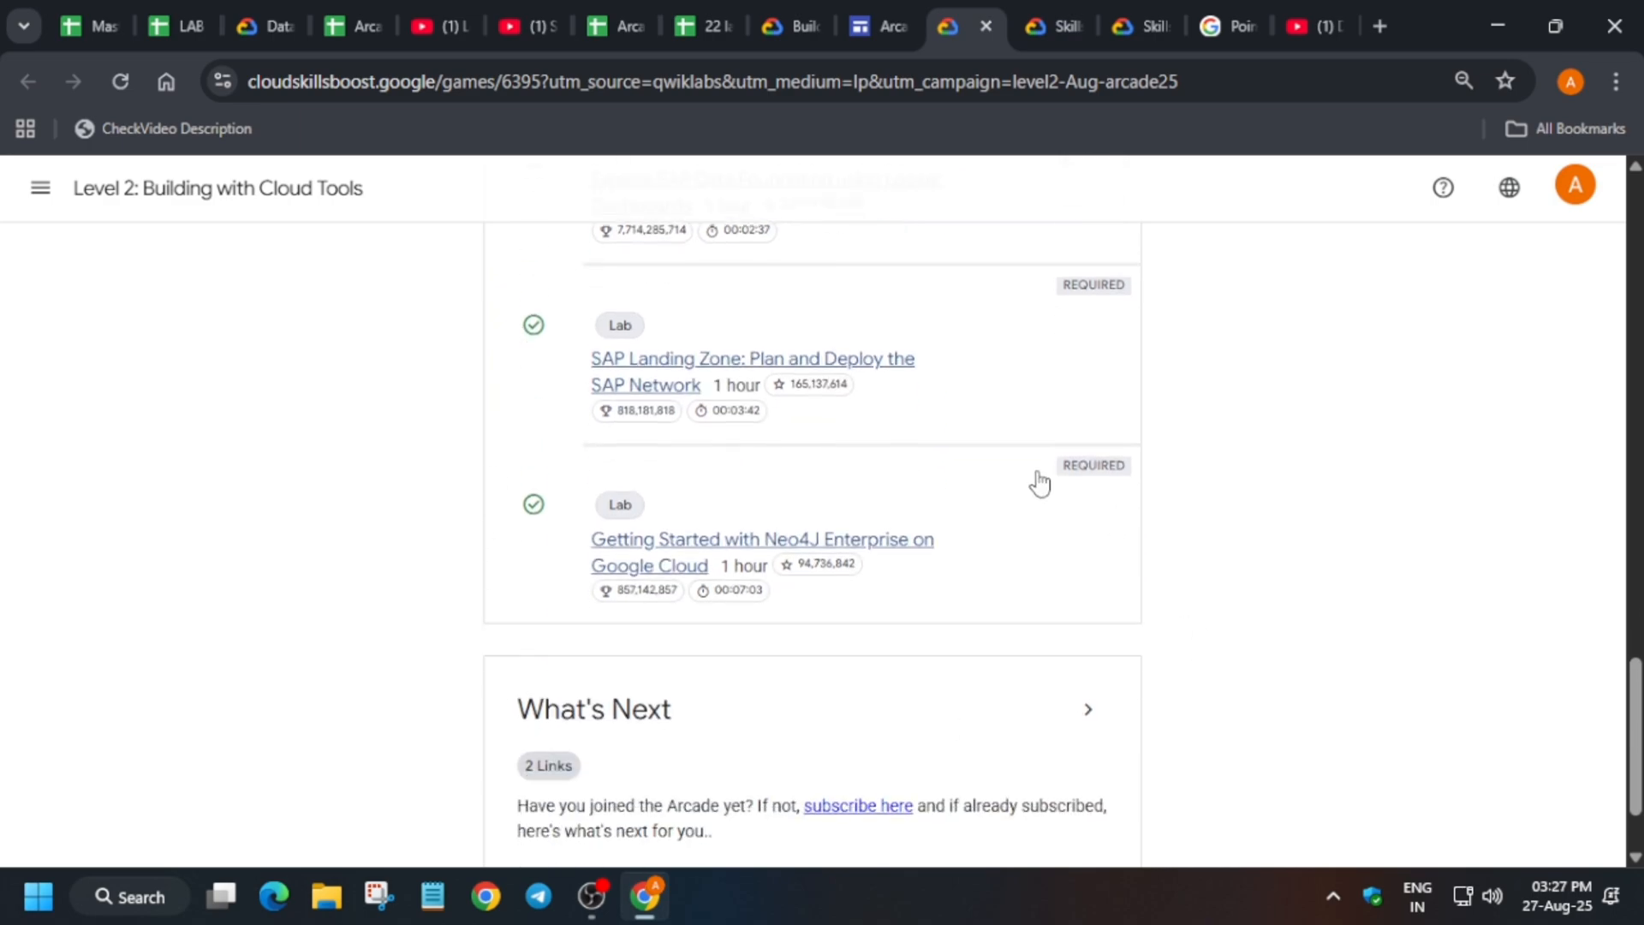
{"action": "mouse_move", "coordinate": [604, 560]}
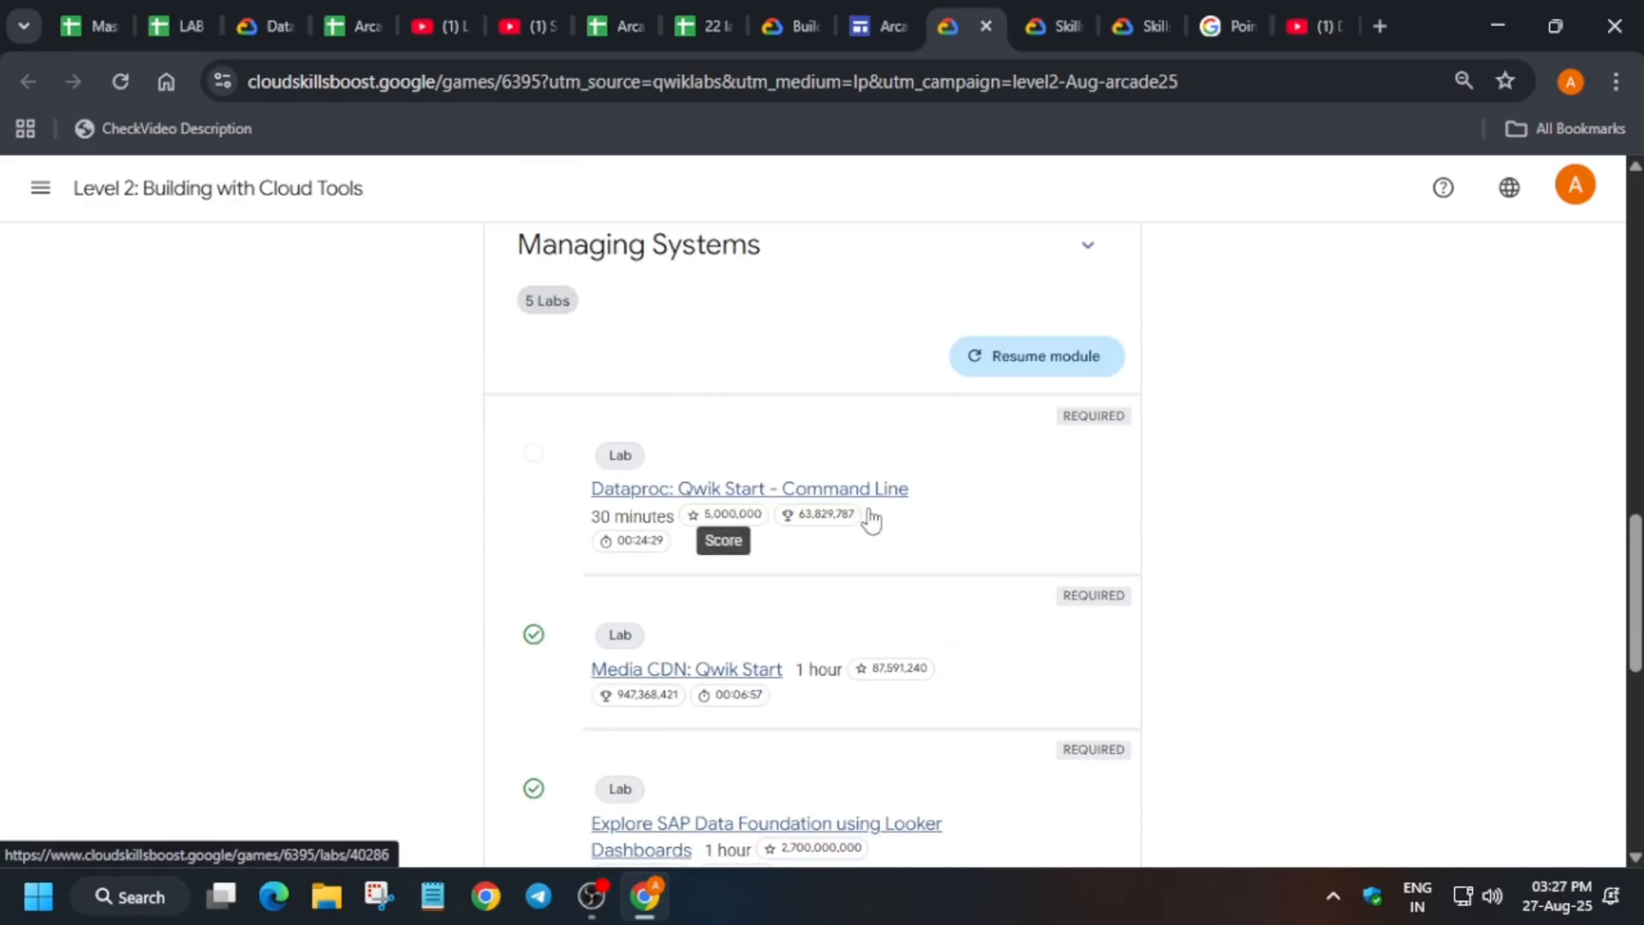
{"action": "scroll", "scroll_direction": "up", "scroll_amount": 3}
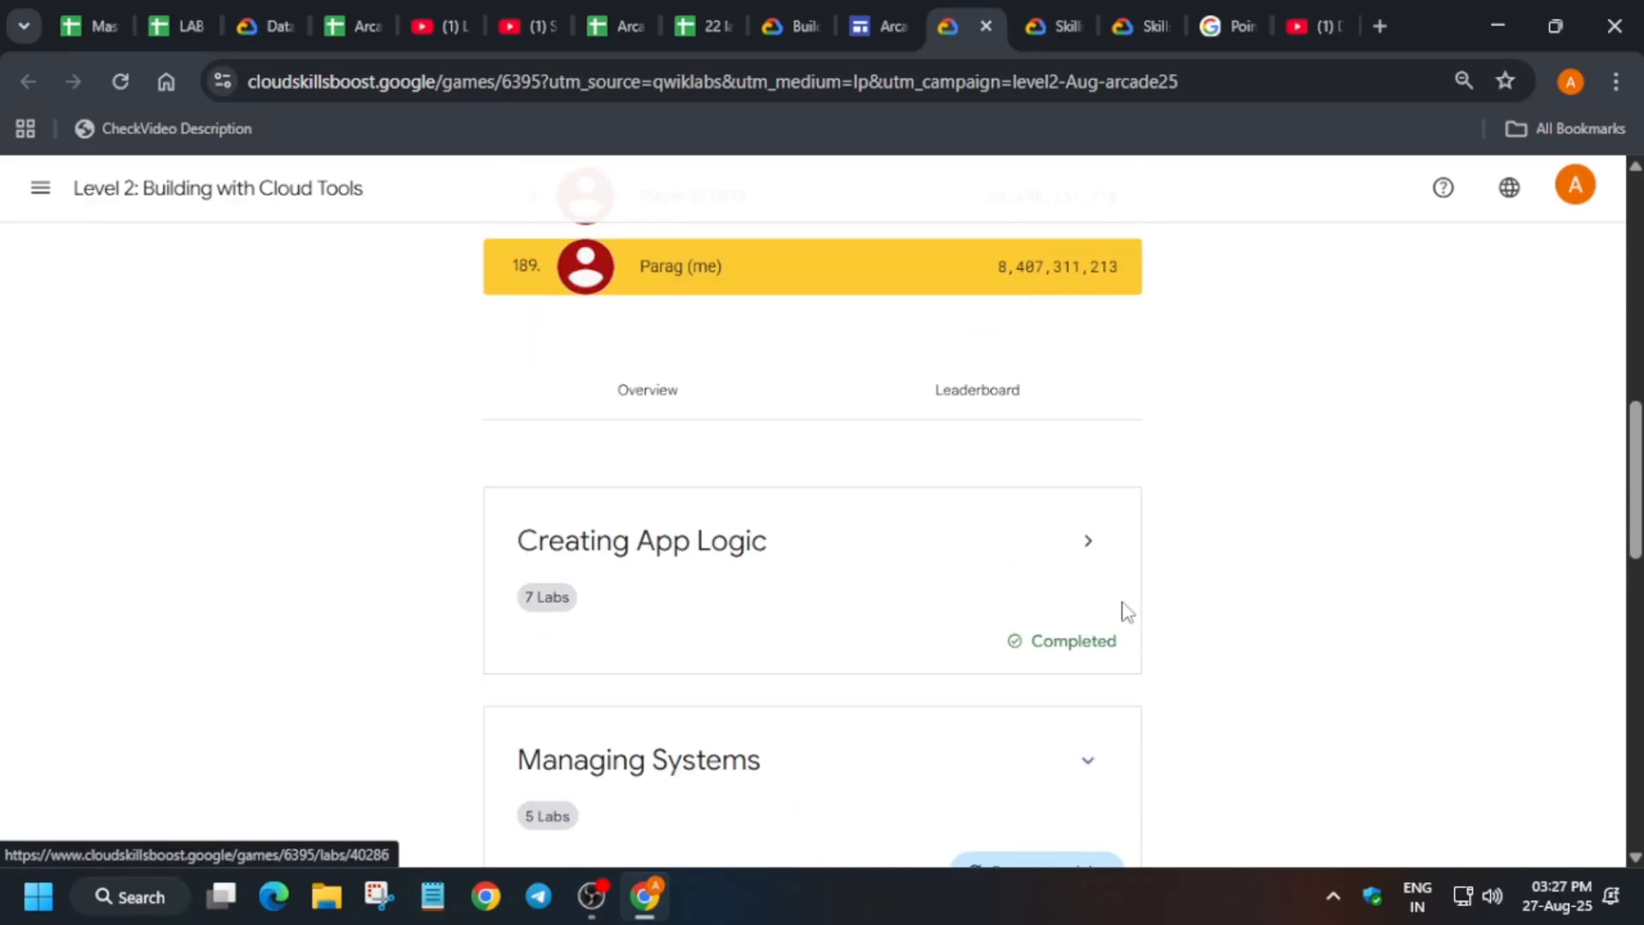
{"action": "scroll", "scroll_direction": "down", "scroll_amount": 3}
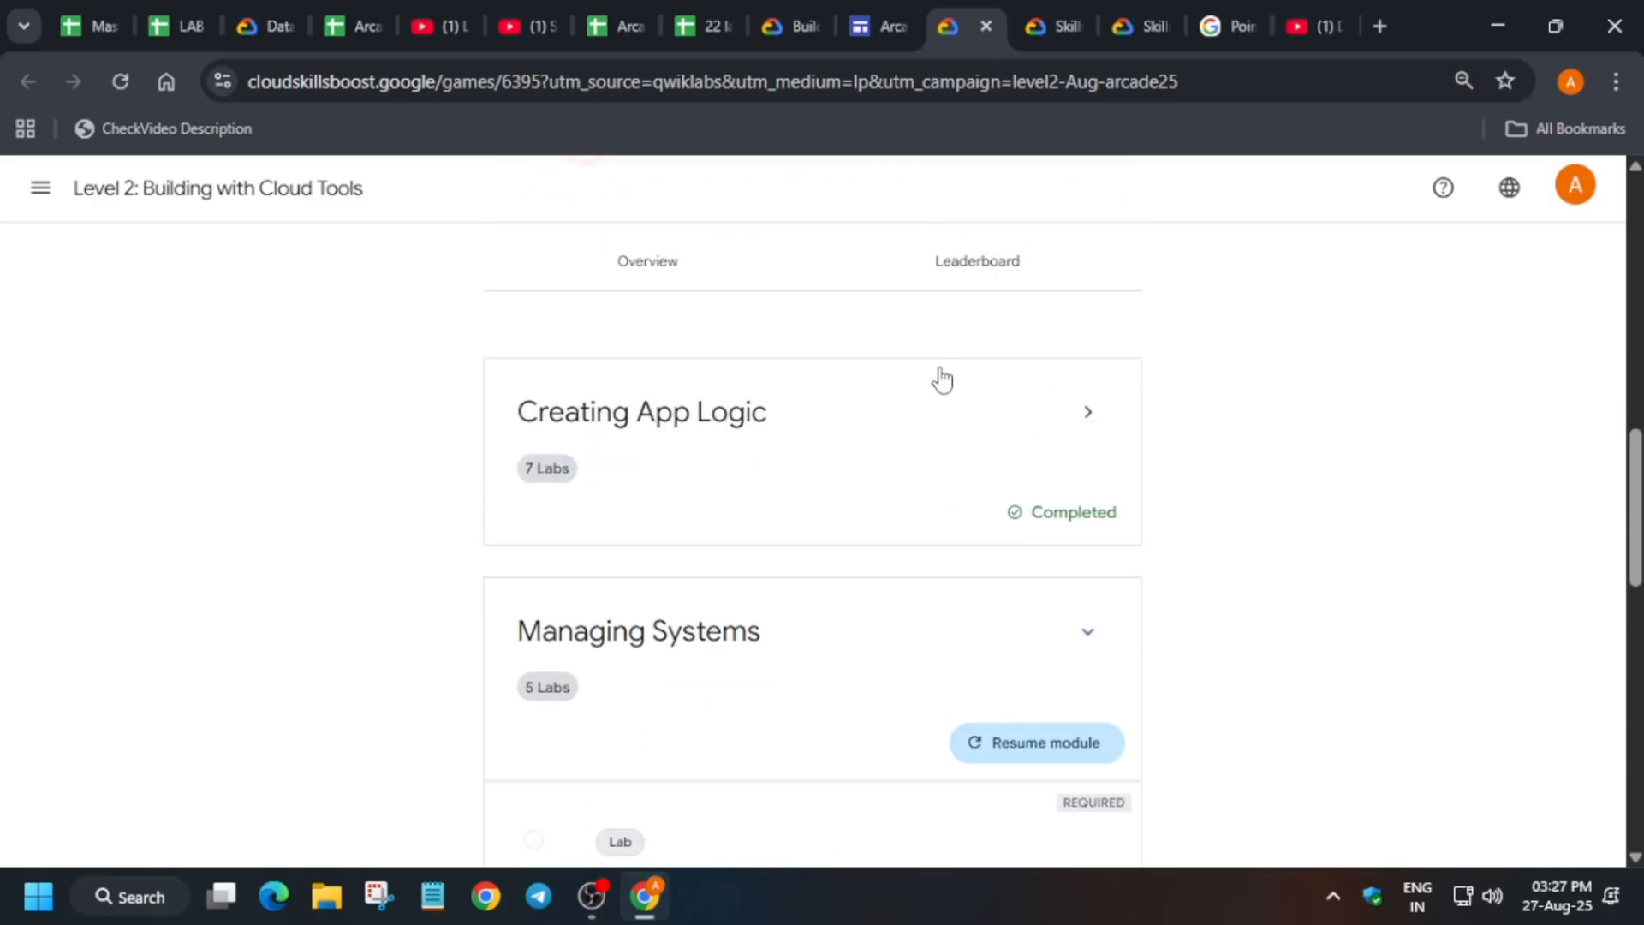
{"action": "left_click", "coordinate": [422, 27]}
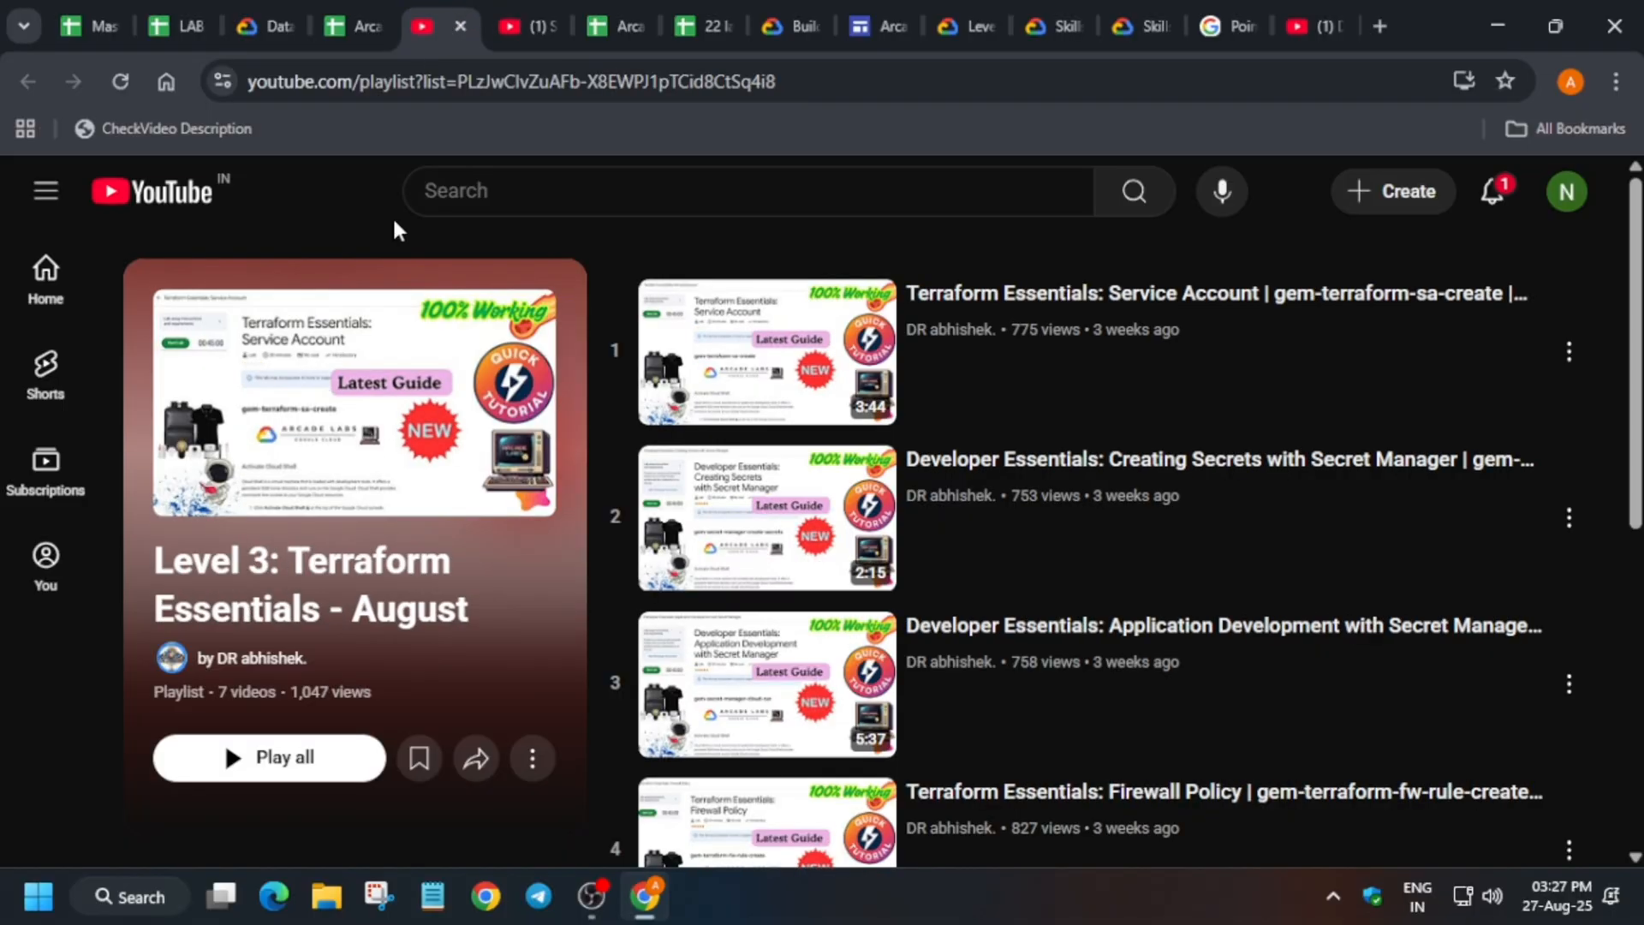
- Open the DR abhishek. channel's Playlists from the Terraform Essentials playlist
{"action": "left_click", "coordinate": [253, 657]}
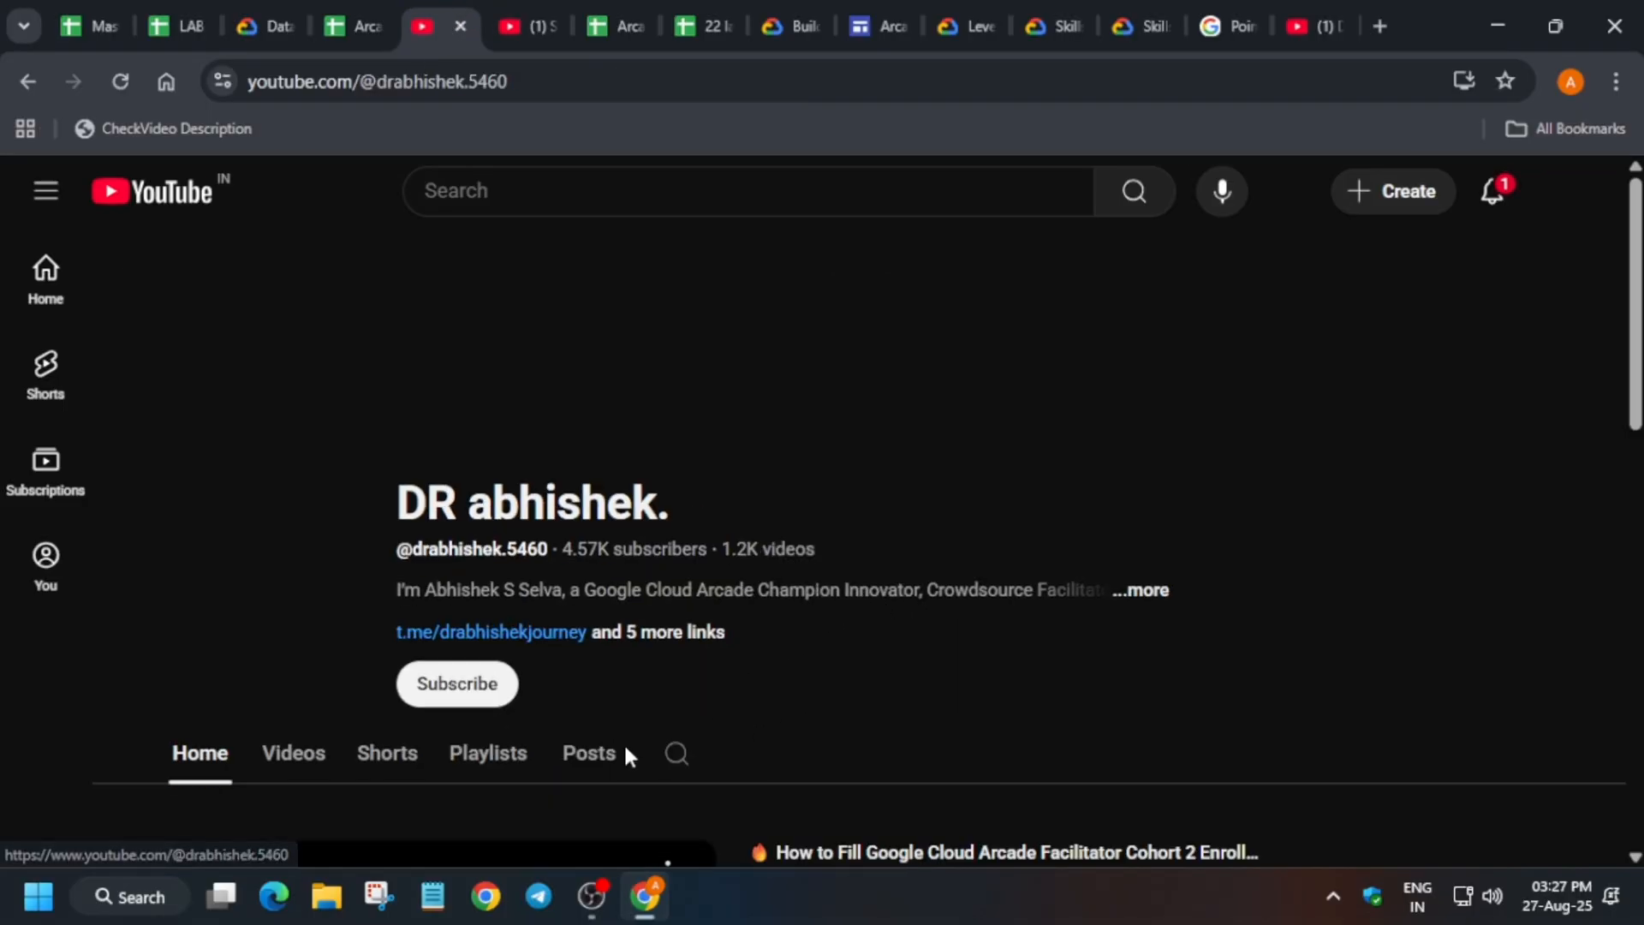
{"action": "left_click", "coordinate": [488, 753]}
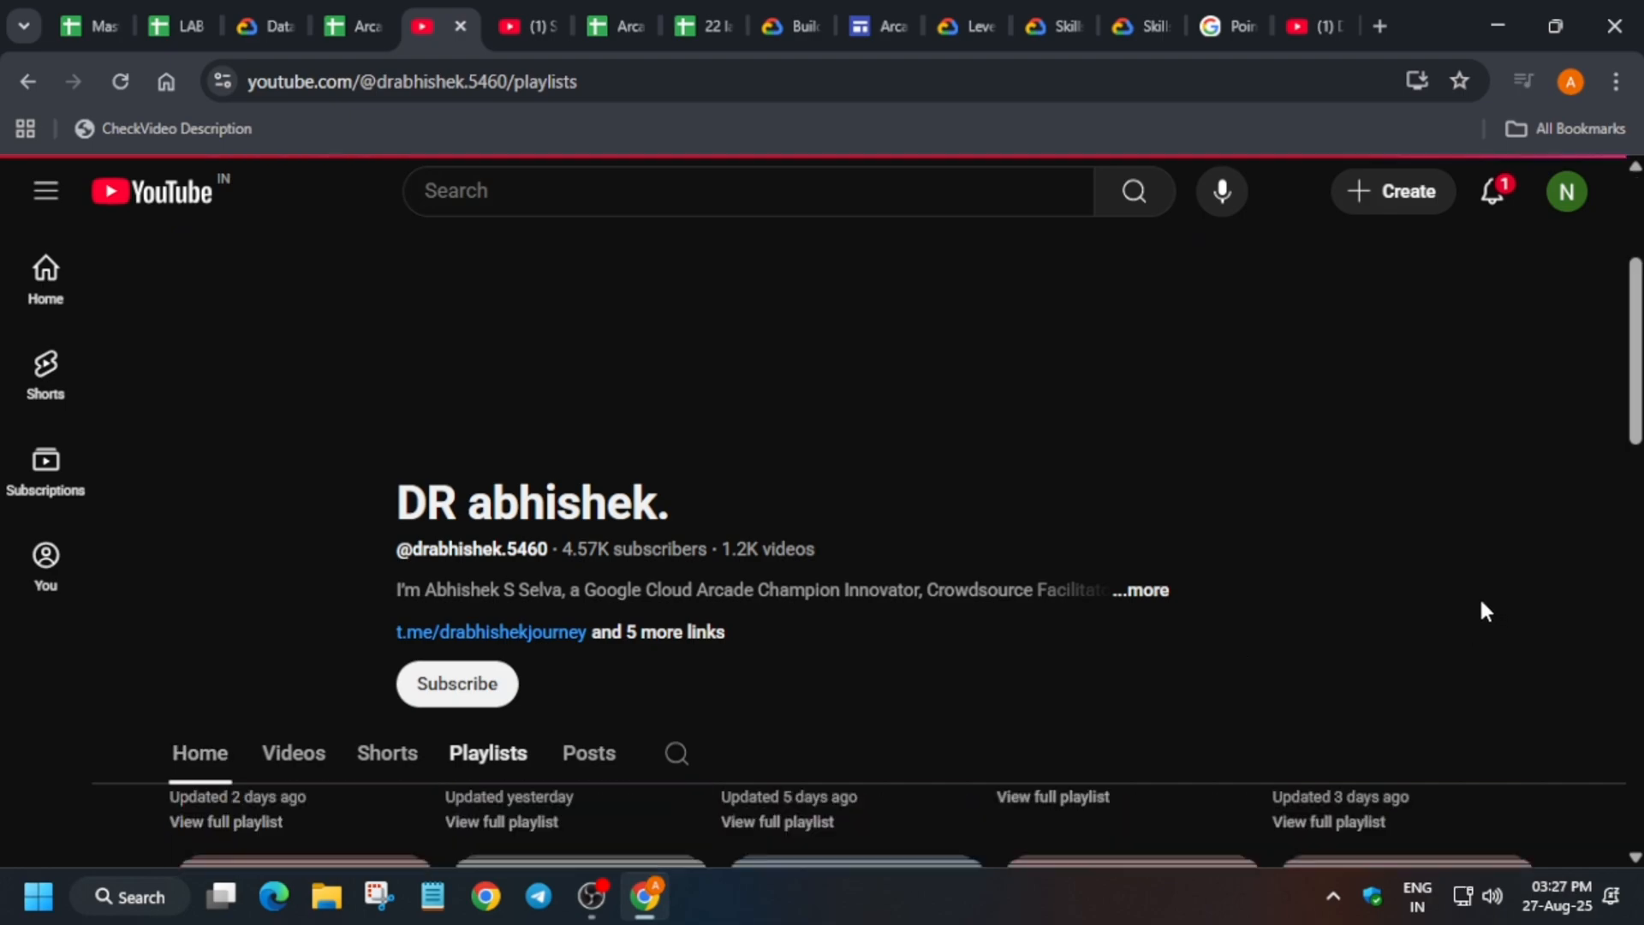
{"action": "scroll", "scroll_direction": "down", "scroll_amount": 3}
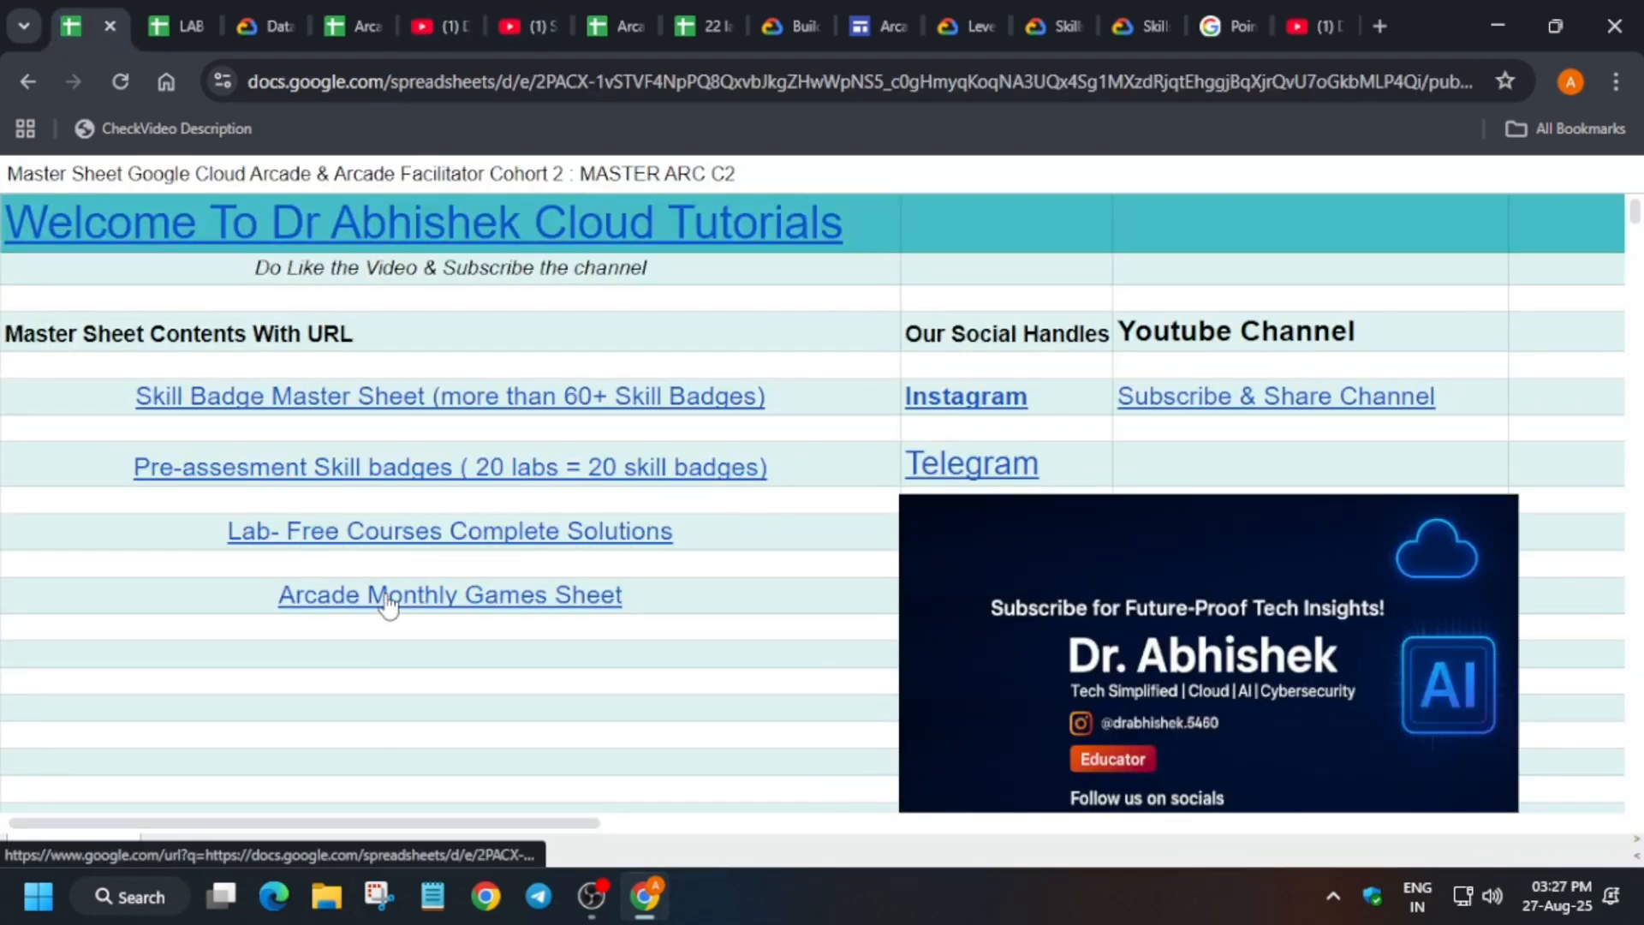
- Follow the Arcade Monthly Games Sheet link to the 16-video Base Camp playlist
{"action": "left_click", "coordinate": [449, 596]}
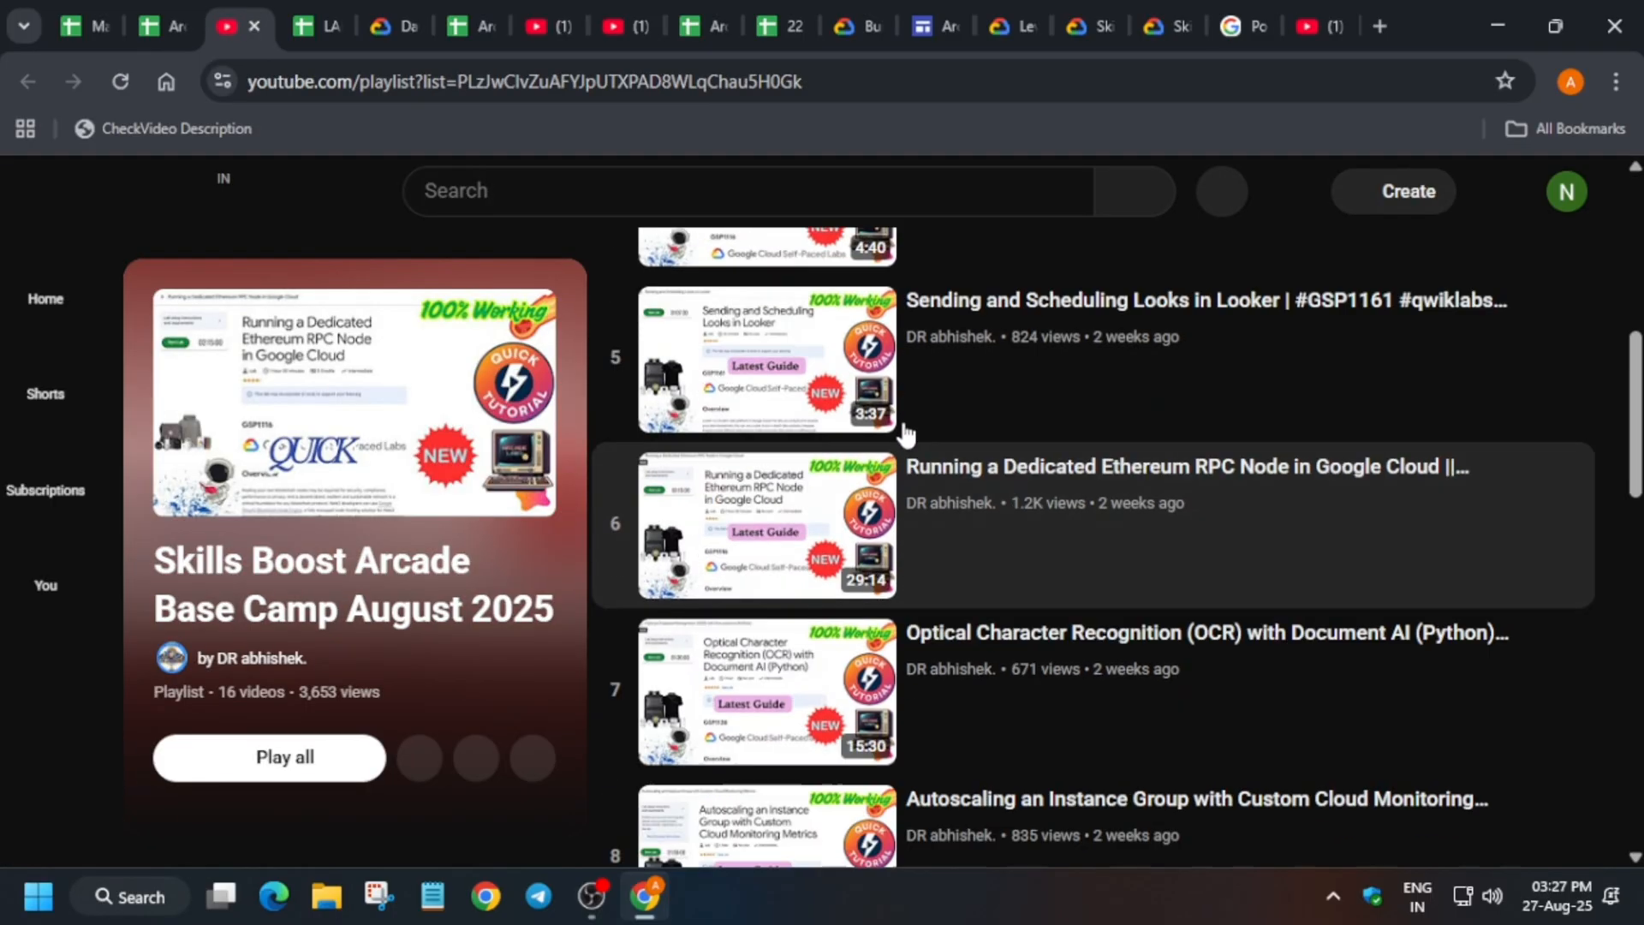
- Scroll the Base Camp August 2025 playlist down to video 16
{"action": "scroll", "scroll_direction": "down", "scroll_amount": 3}
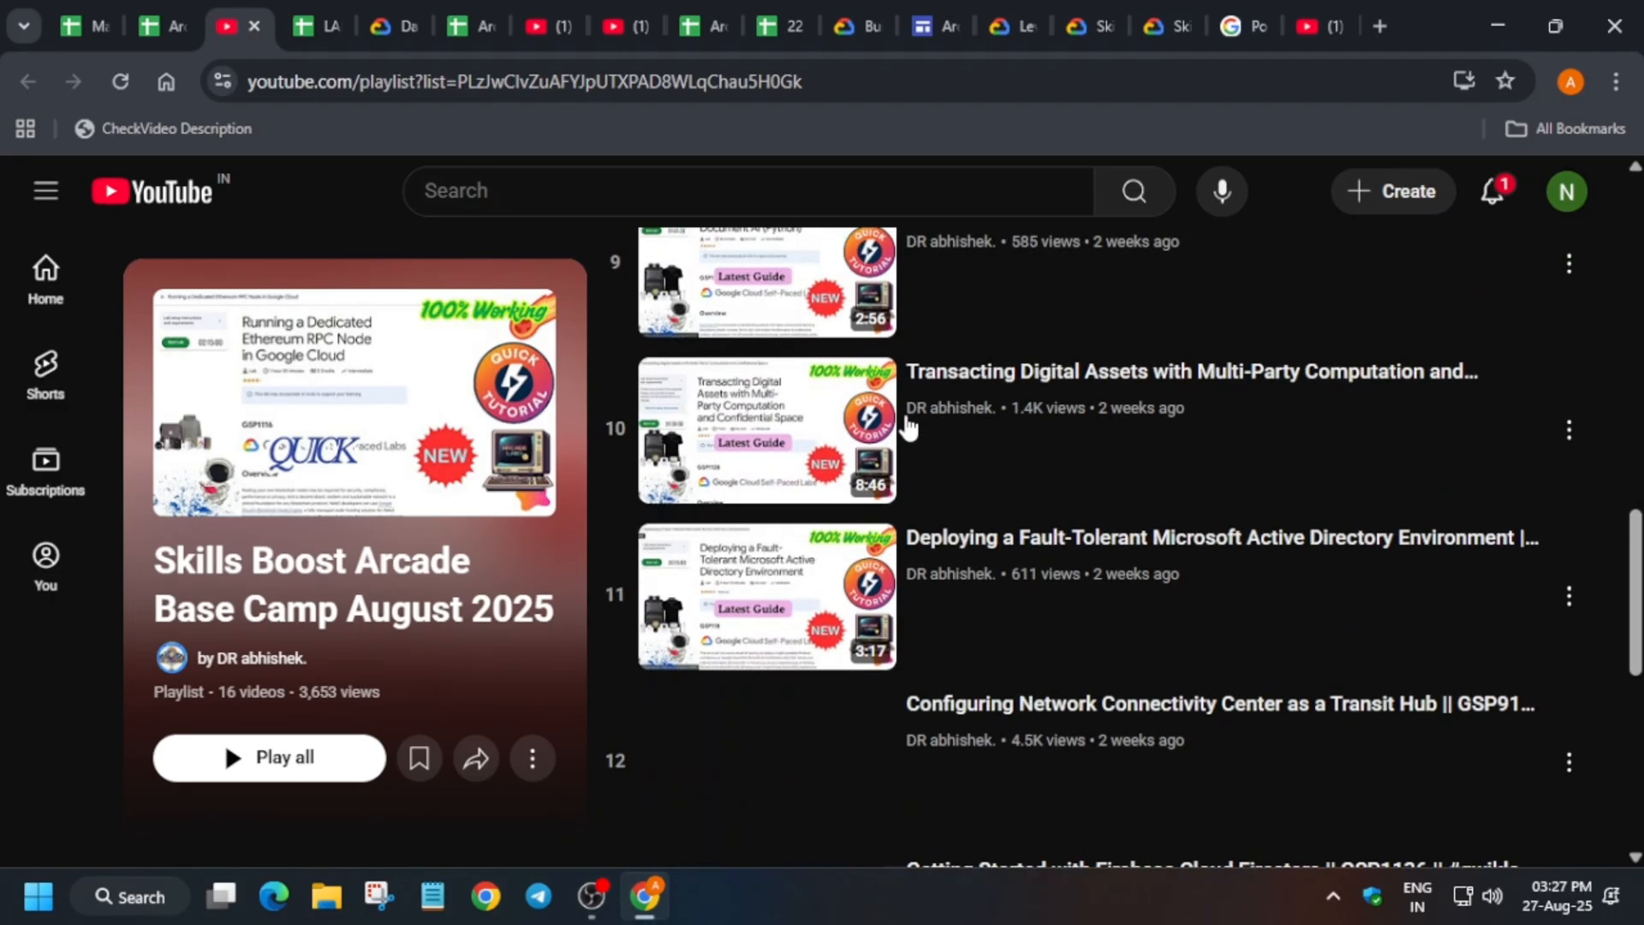
{"action": "scroll", "scroll_direction": "down", "scroll_amount": 3}
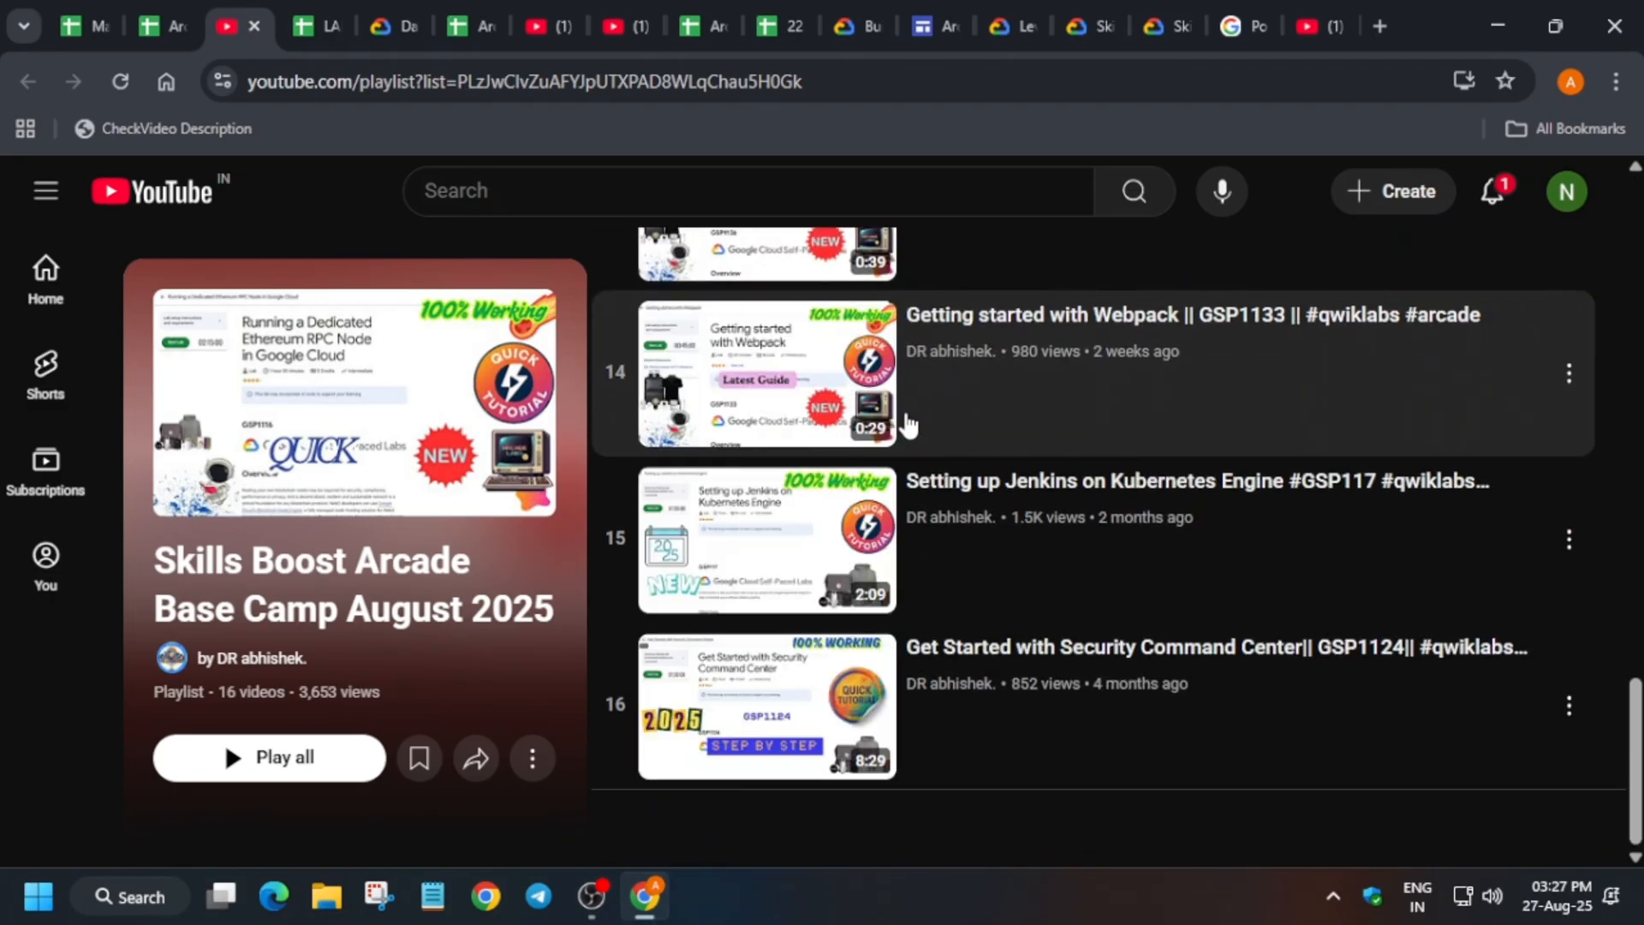